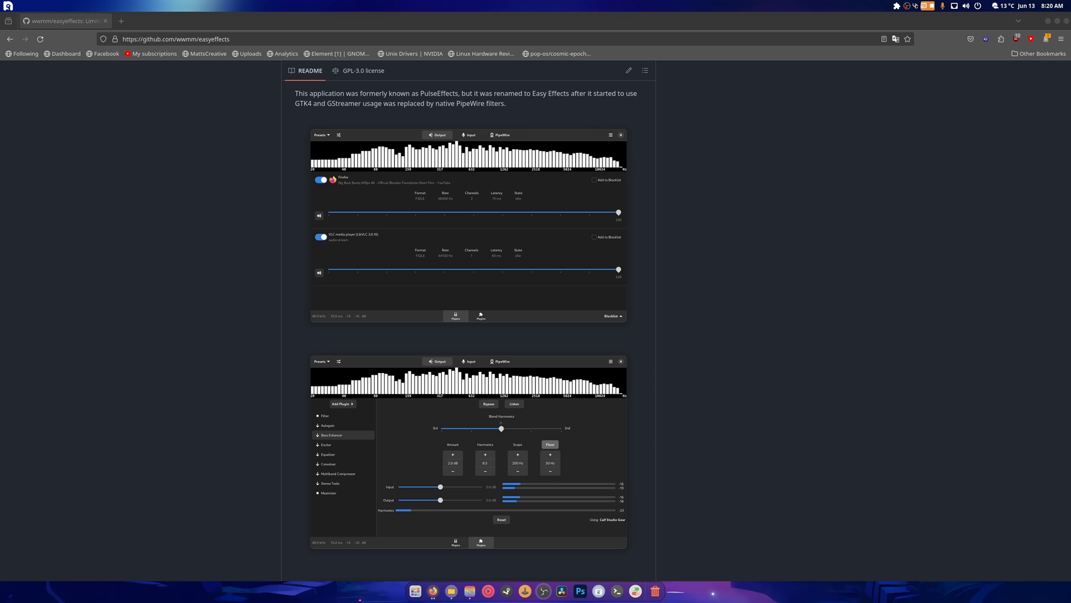
Step: Scroll the Easy Effects README down to the Installation section and the Download on Flathub badge
{"action": "scroll", "scroll_direction": "down", "scroll_amount": 3}
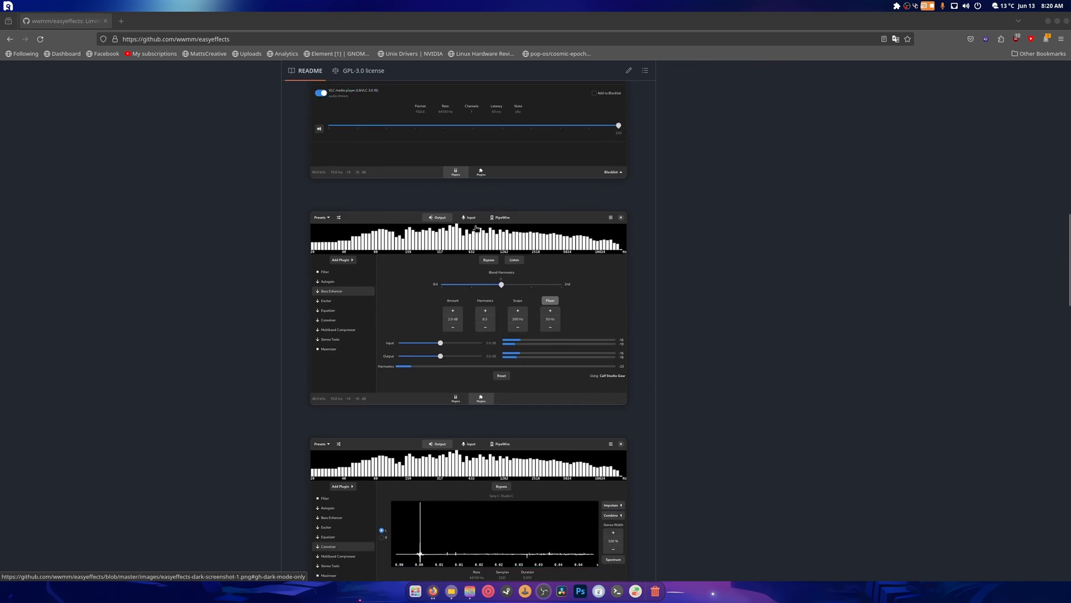
{"action": "scroll", "scroll_direction": "down", "scroll_amount": 3}
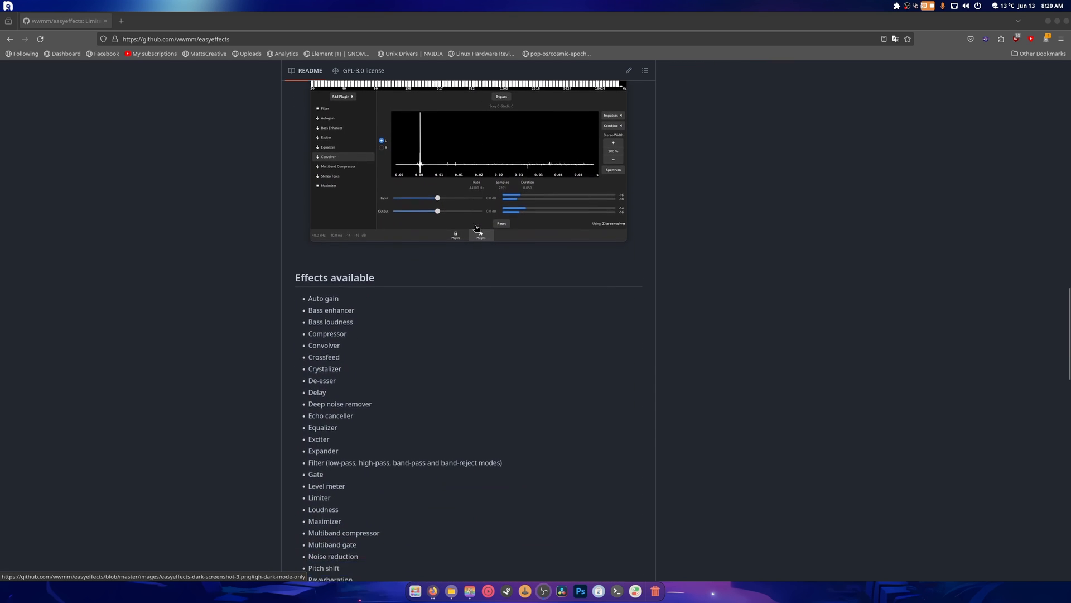
{"action": "scroll", "scroll_direction": "down", "scroll_amount": 3}
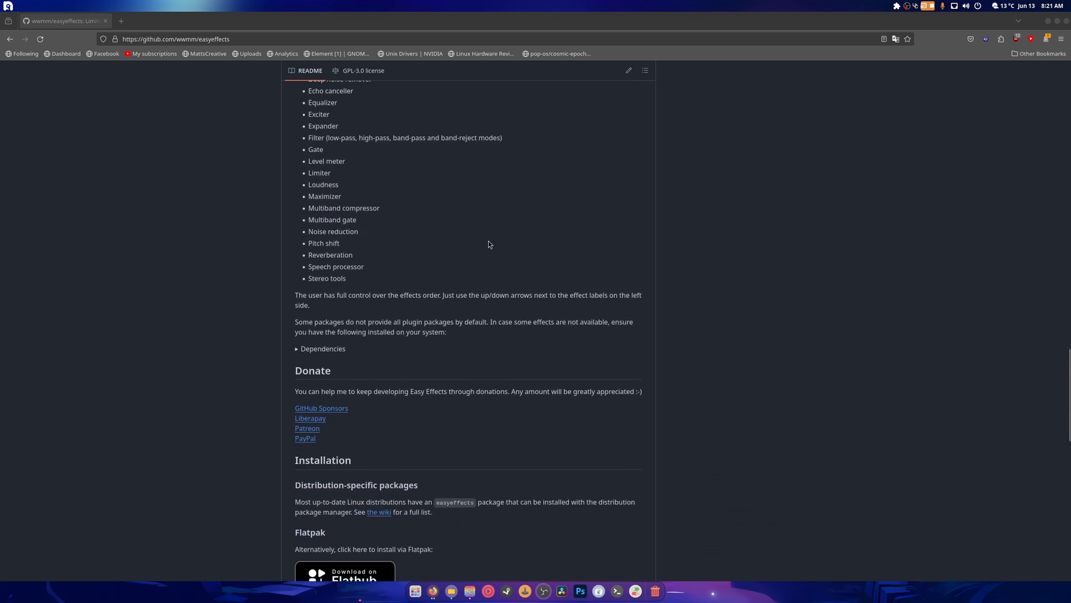
{"action": "scroll", "scroll_direction": "down", "scroll_amount": 3}
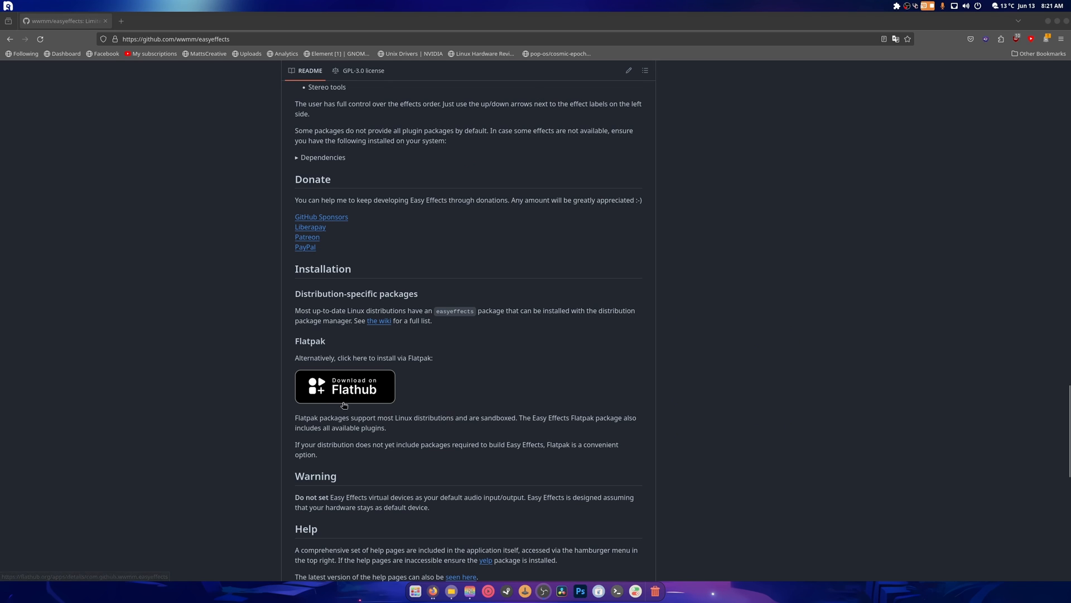
Step: Search 'easyeffect', choose the Nobara Linux source over Flathub, and install Easy Effects
{"action": "left_click", "coordinate": [344, 387]}
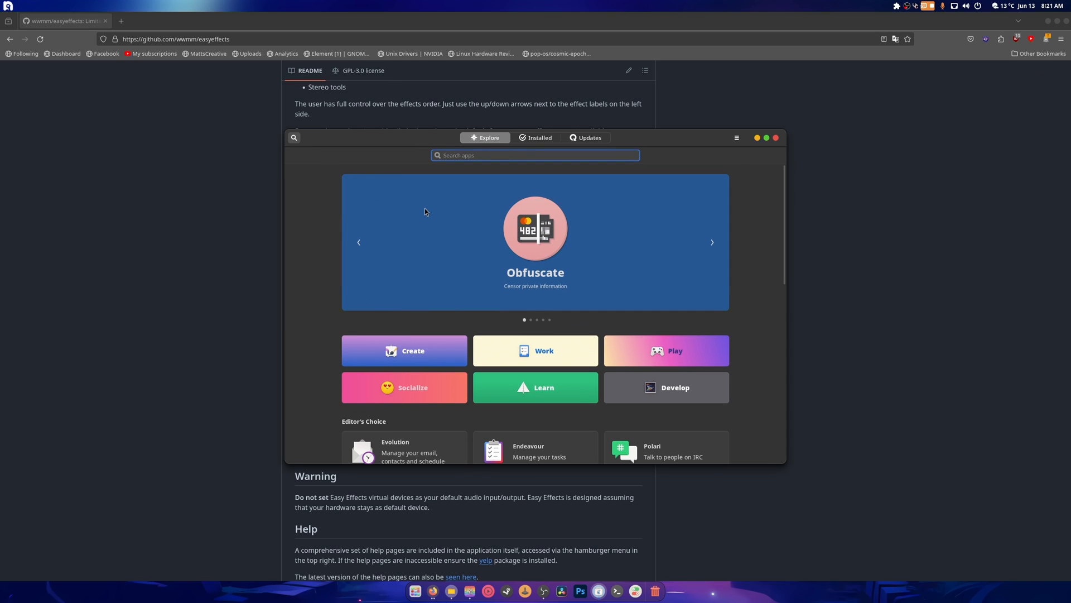
{"action": "type", "text": "easyeffect"}
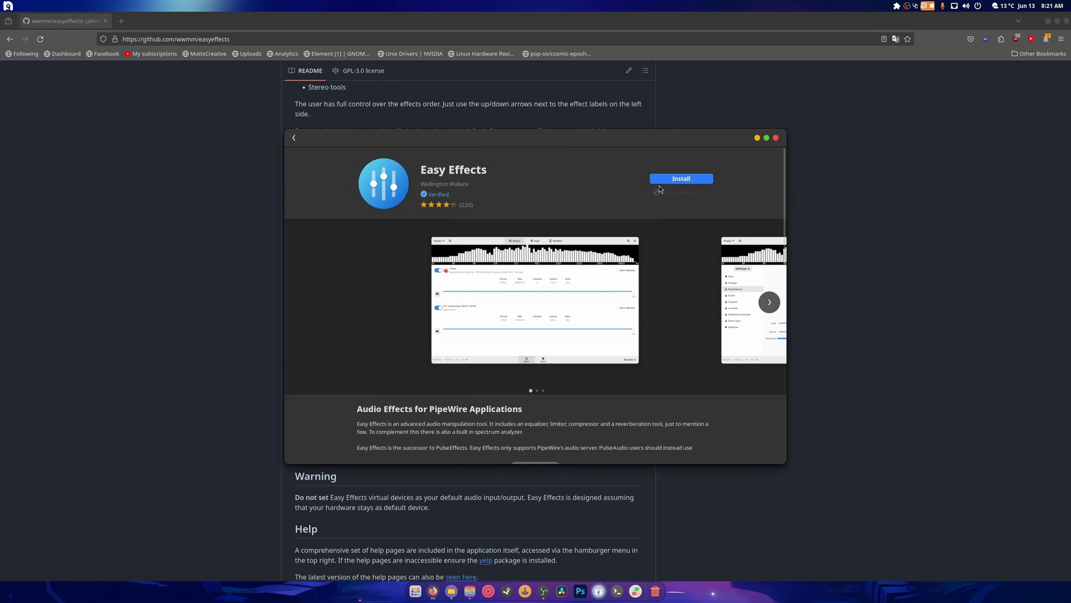
{"action": "left_click", "coordinate": [706, 193]}
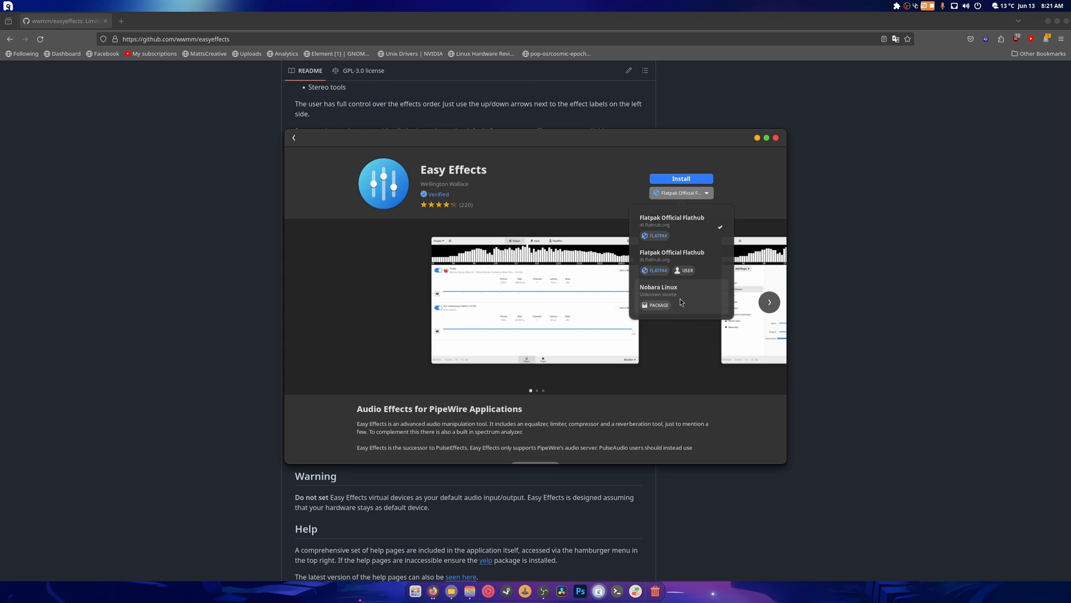
{"action": "mouse_move", "coordinate": [684, 266]}
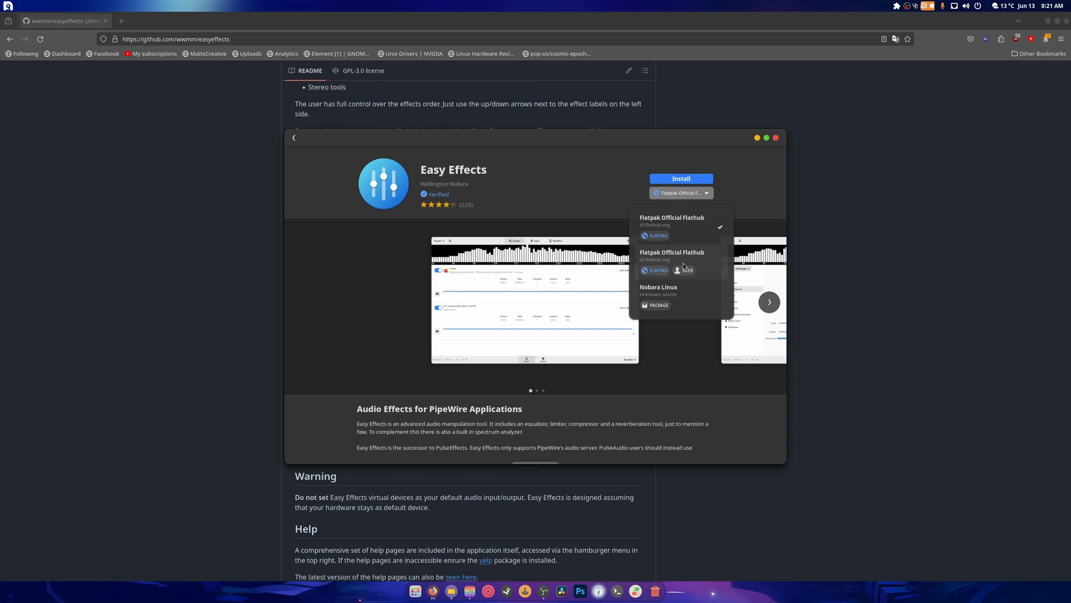
{"action": "left_click", "coordinate": [733, 192]}
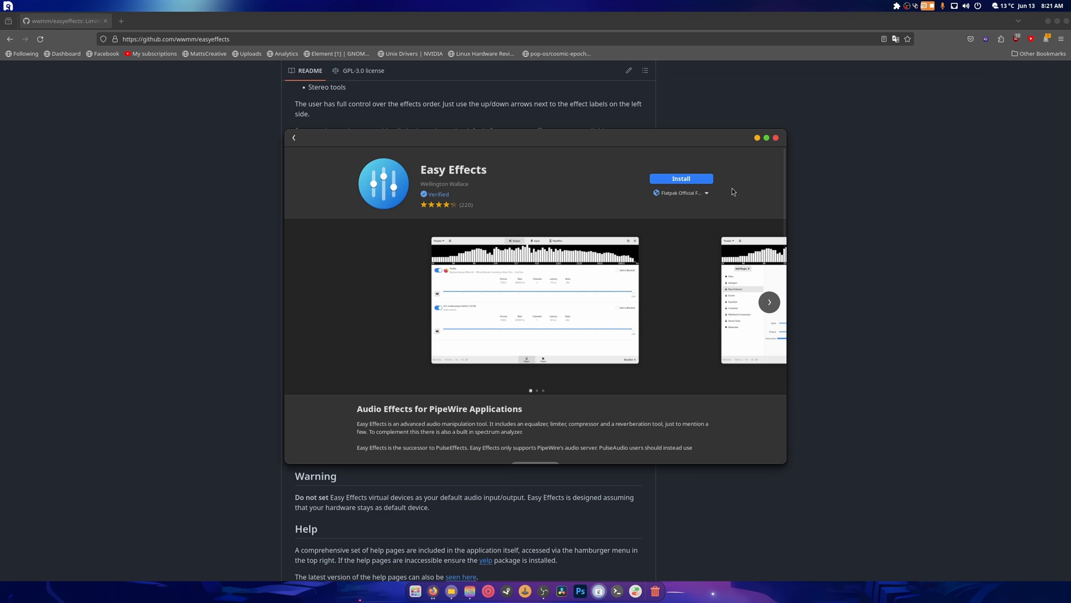
{"action": "left_click", "coordinate": [681, 179]}
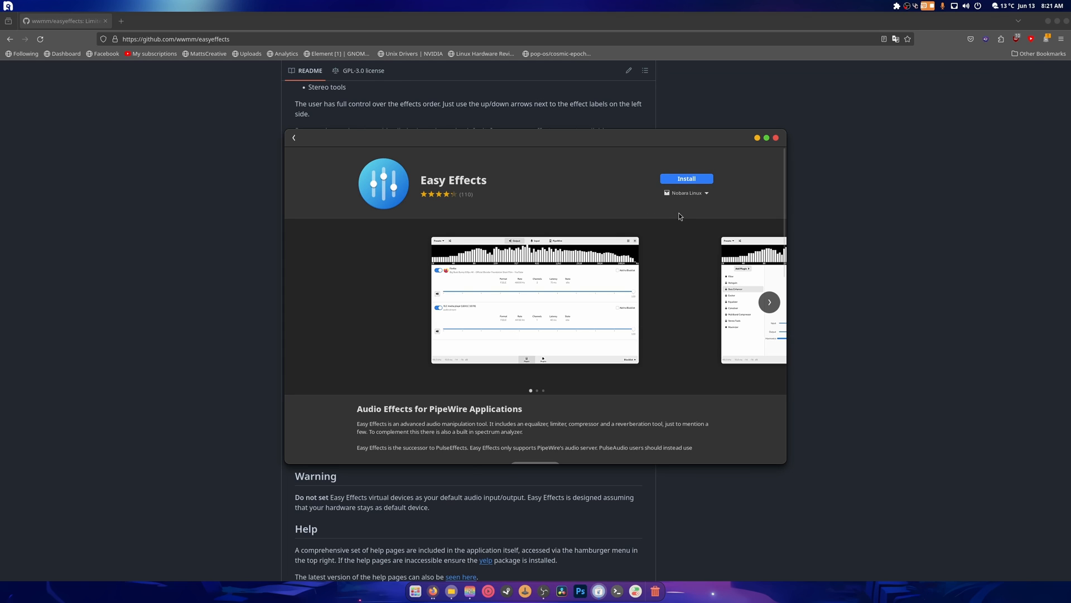
{"action": "left_click", "coordinate": [686, 178]}
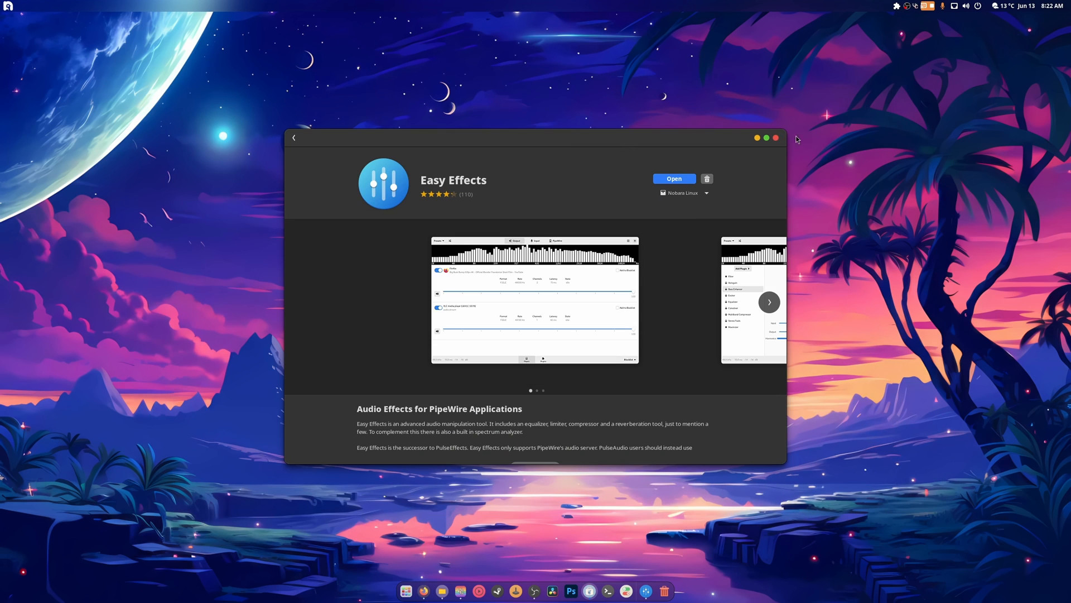
Step: Launch Easy Effects and look through its Output, Input and PipeWire pages
{"action": "left_click", "coordinate": [674, 178]}
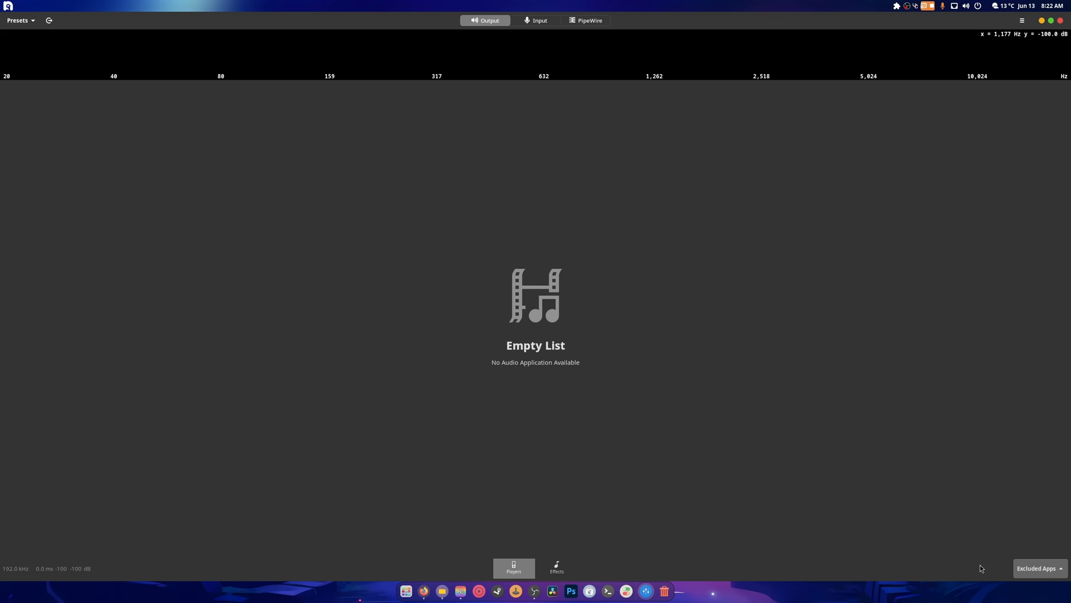
{"action": "left_click", "coordinate": [557, 569]}
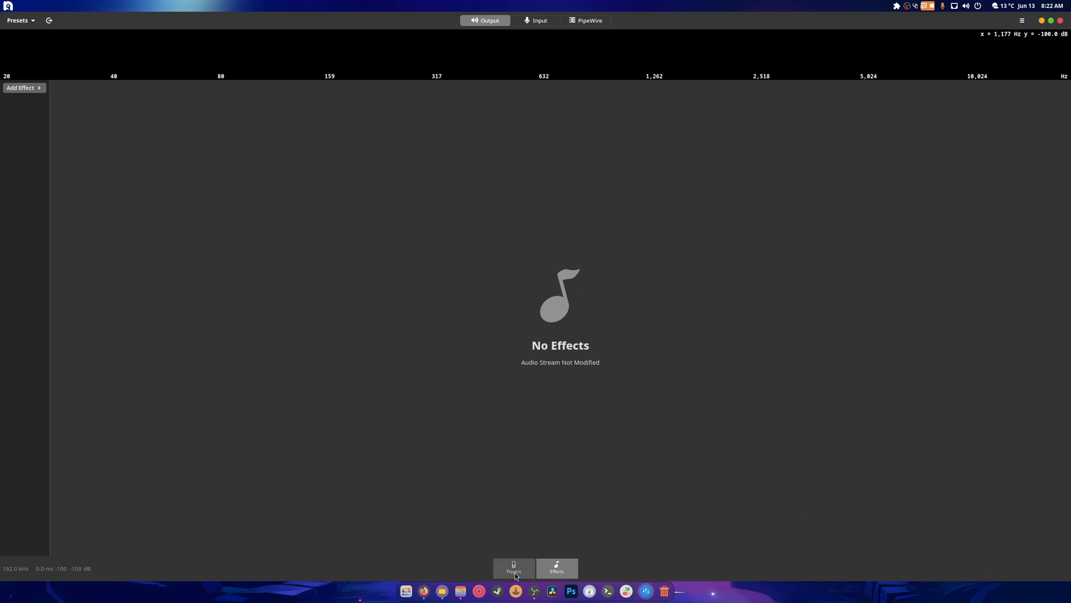
{"action": "left_click", "coordinate": [535, 20]}
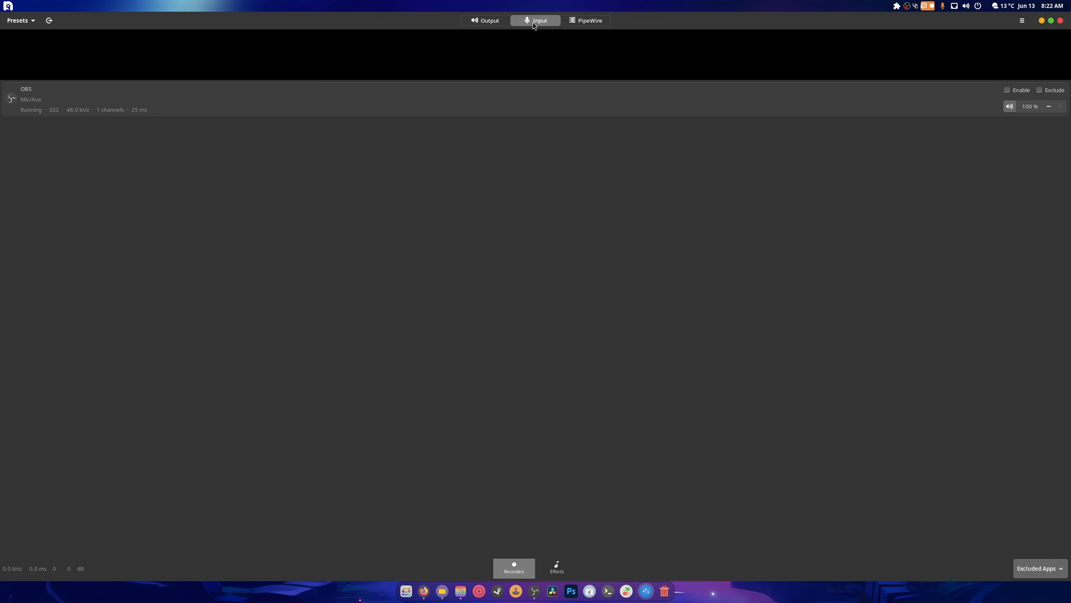
{"action": "mouse_move", "coordinate": [769, 118]}
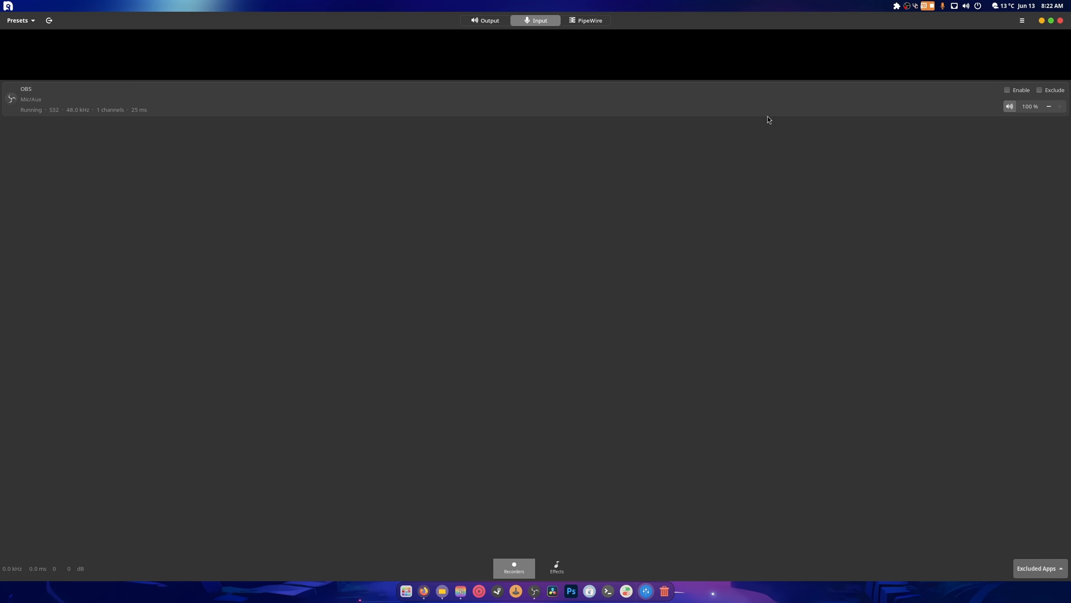
{"action": "left_click", "coordinate": [585, 20]}
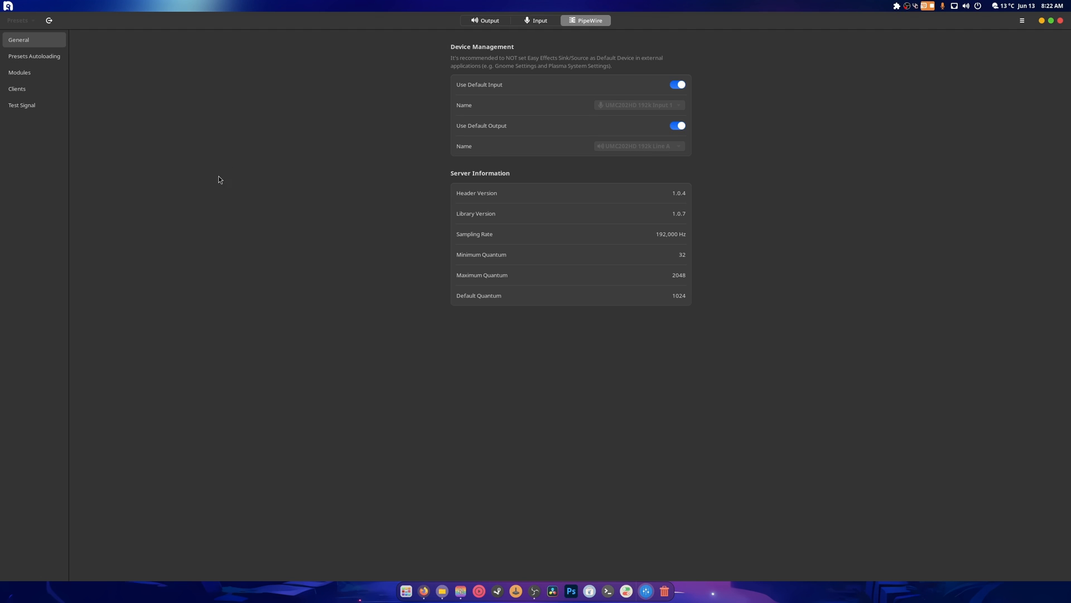
{"action": "mouse_move", "coordinate": [353, 200]}
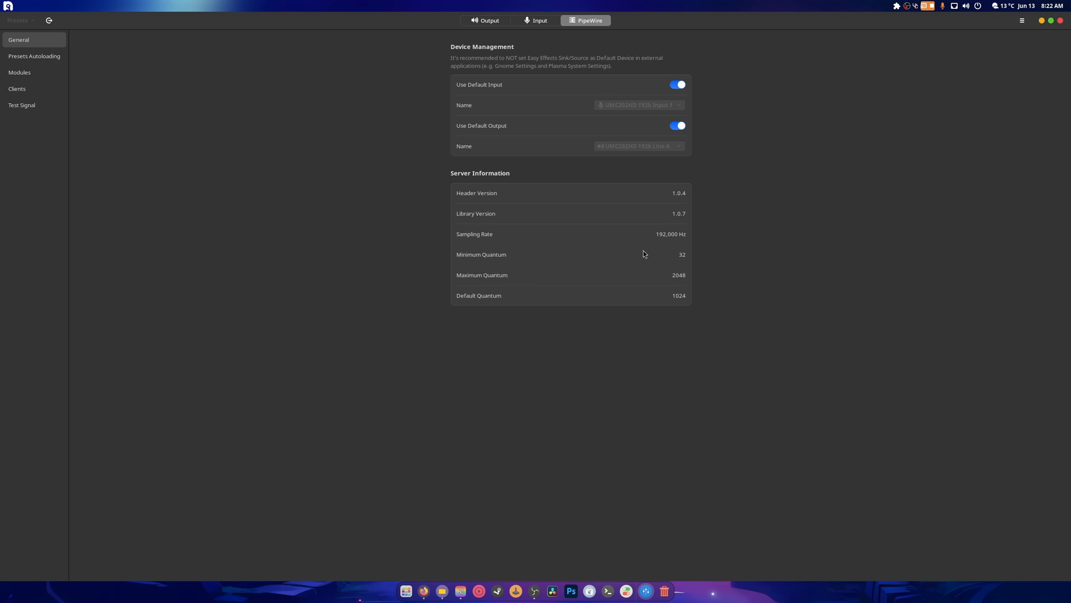
{"action": "mouse_move", "coordinate": [641, 272]}
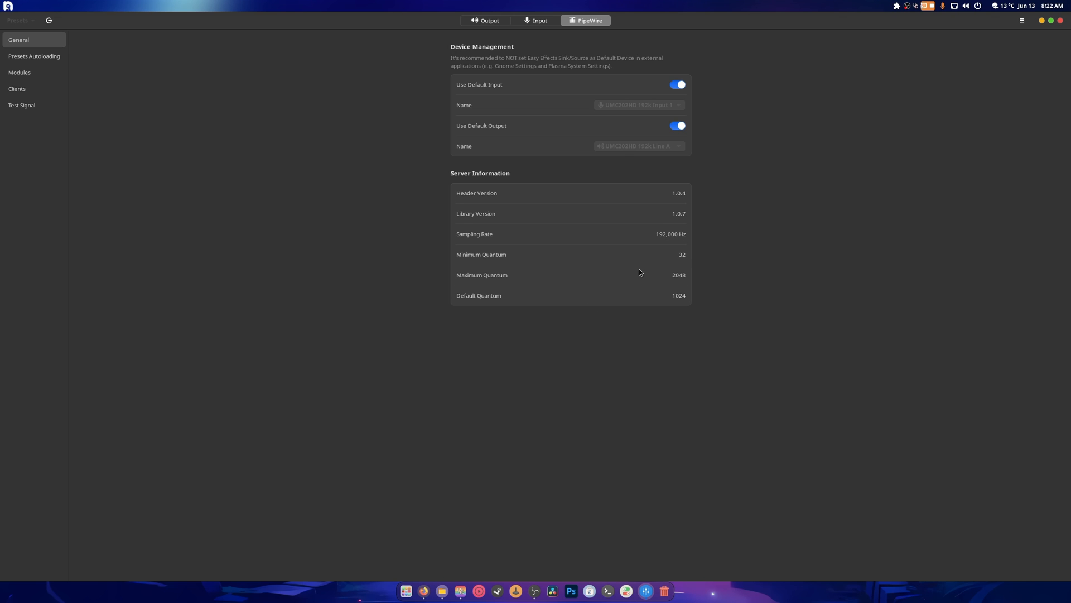
{"action": "mouse_move", "coordinate": [702, 261]}
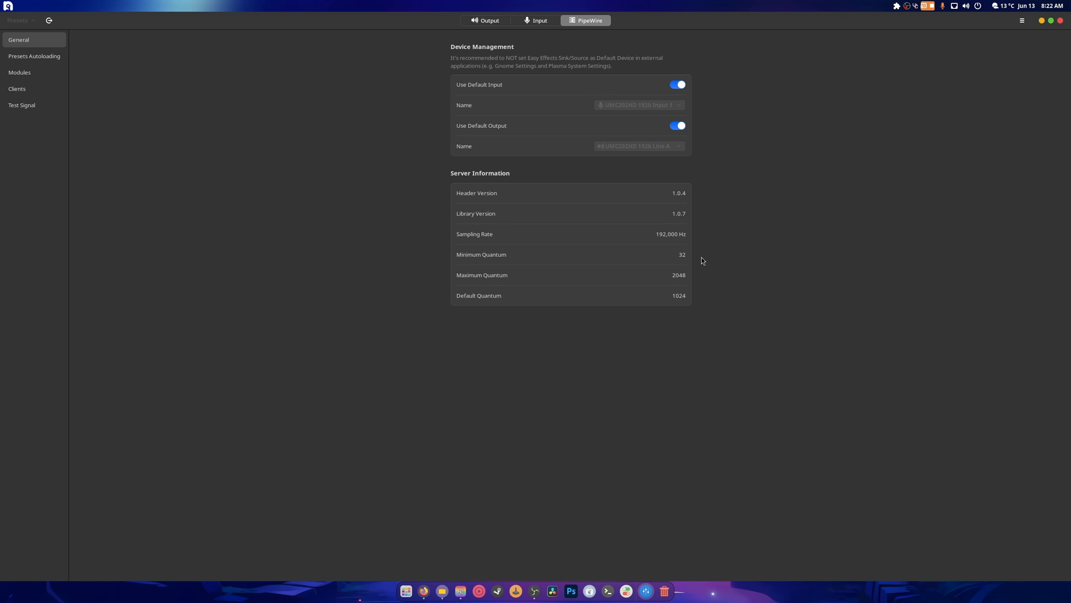
{"action": "left_click", "coordinate": [485, 20]}
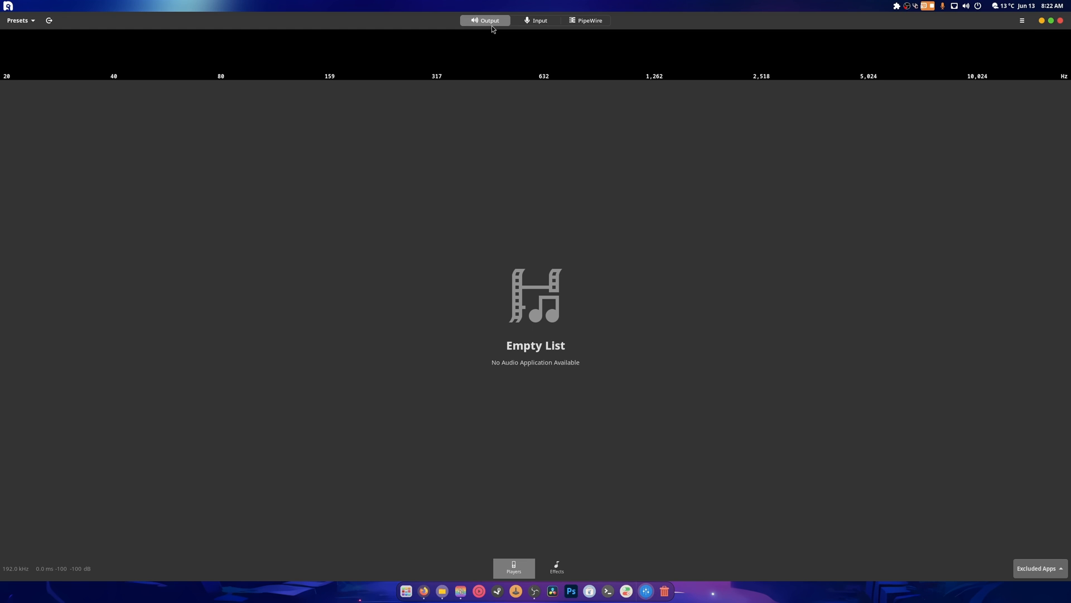
{"action": "mouse_move", "coordinate": [525, 507]}
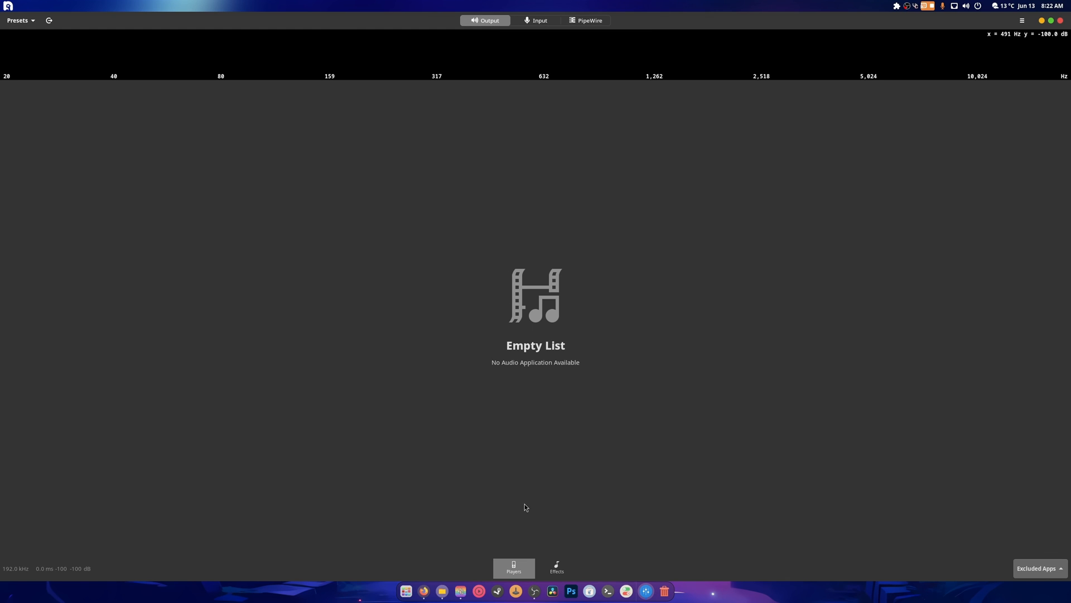
{"action": "mouse_move", "coordinate": [388, 302]}
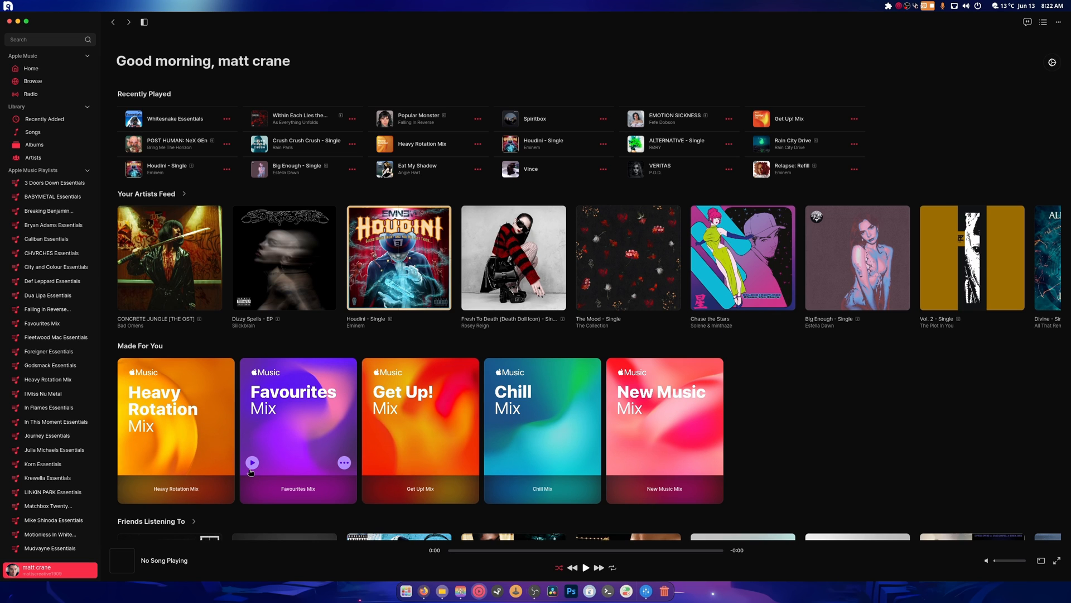
Step: Play a track from the Favourites Mix and bring Easy Effects back to the front
{"action": "left_click", "coordinate": [298, 430]}
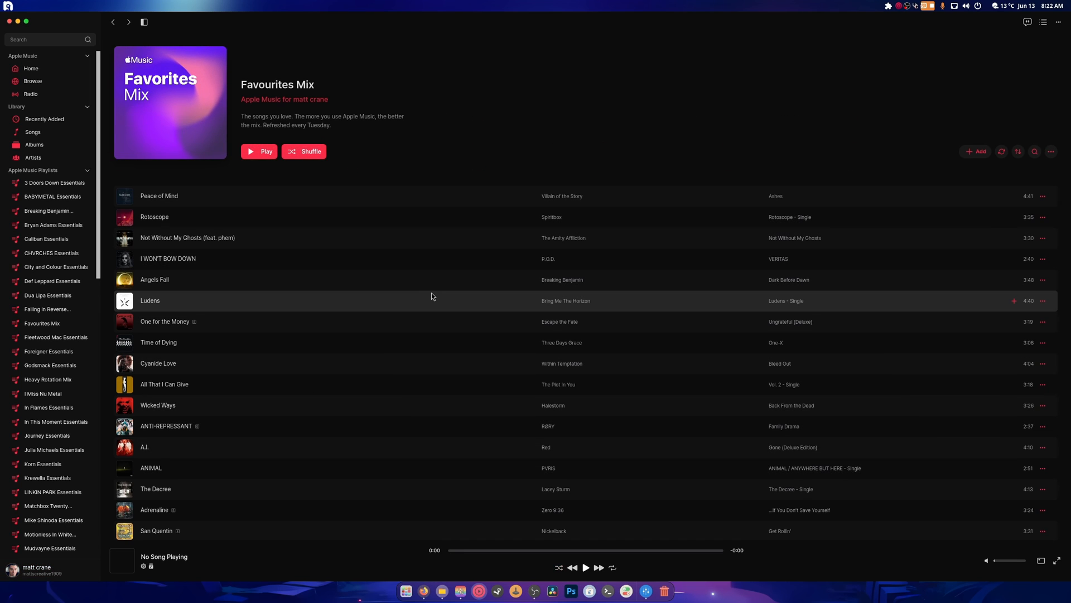
{"action": "double_click", "coordinate": [164, 384]}
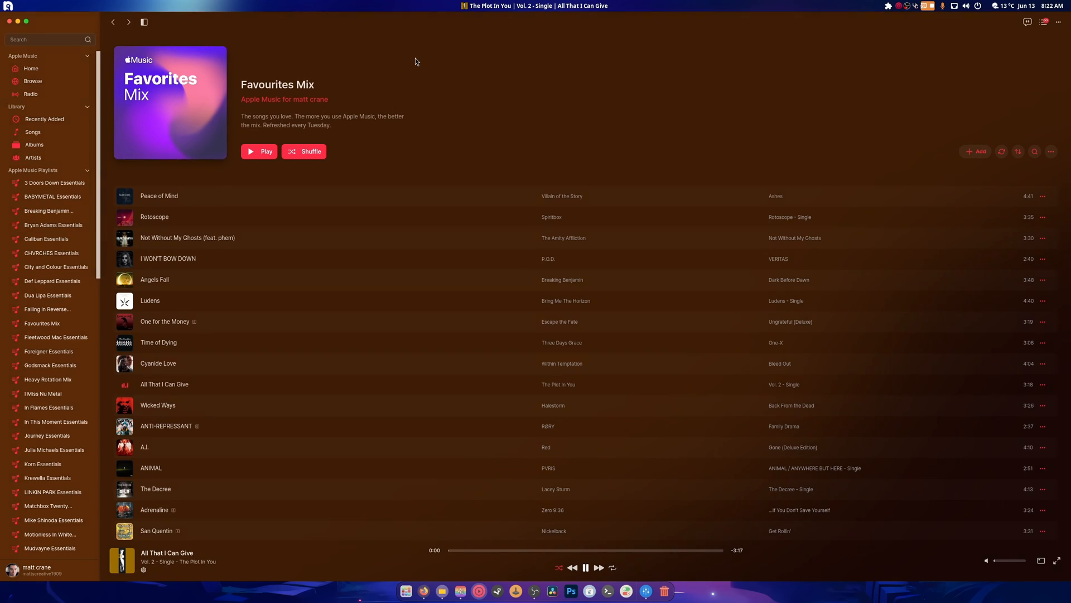
{"action": "left_click", "coordinate": [986, 561]}
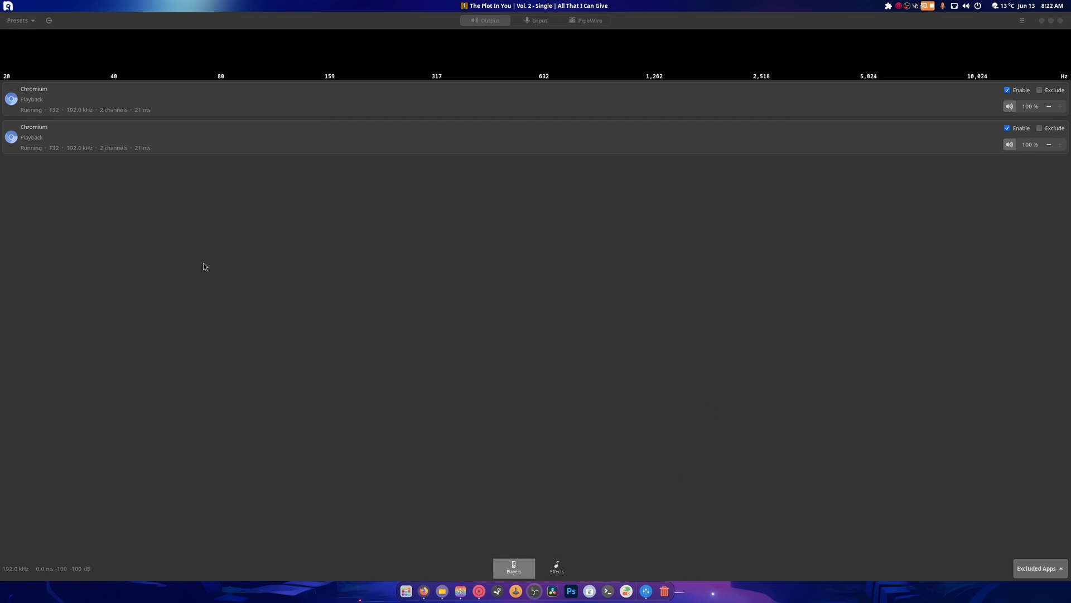
{"action": "mouse_move", "coordinate": [106, 118]}
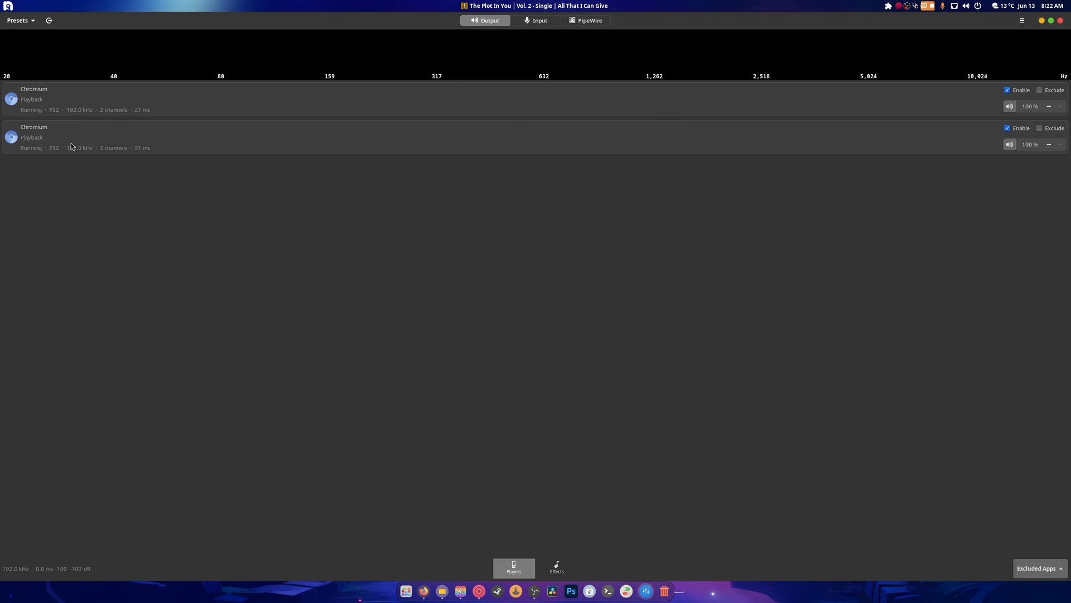
{"action": "mouse_move", "coordinate": [549, 125]}
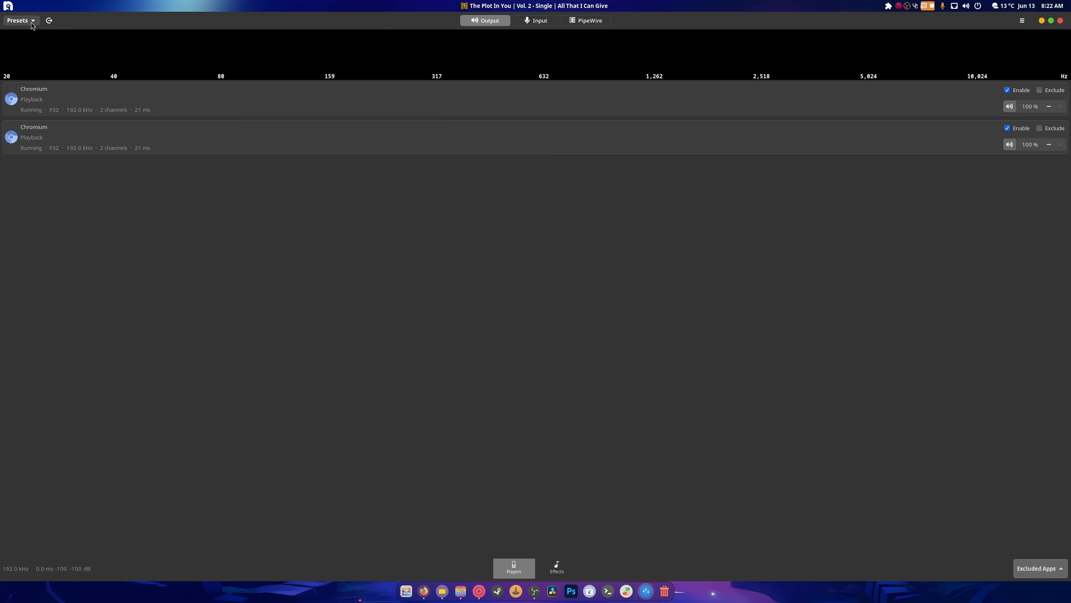
{"action": "left_click", "coordinate": [21, 20]}
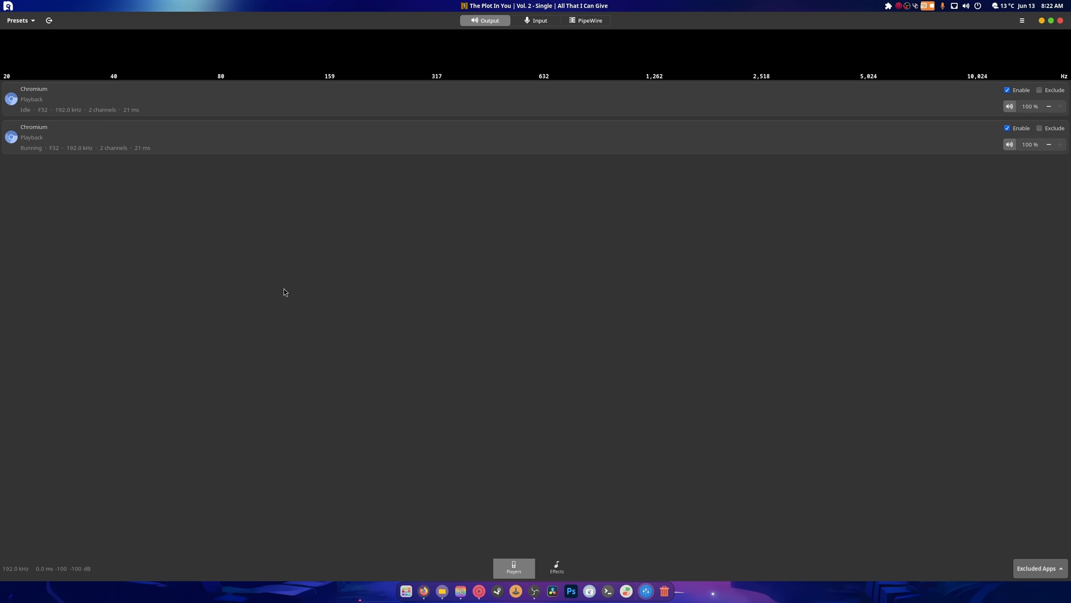
{"action": "mouse_move", "coordinate": [667, 419]}
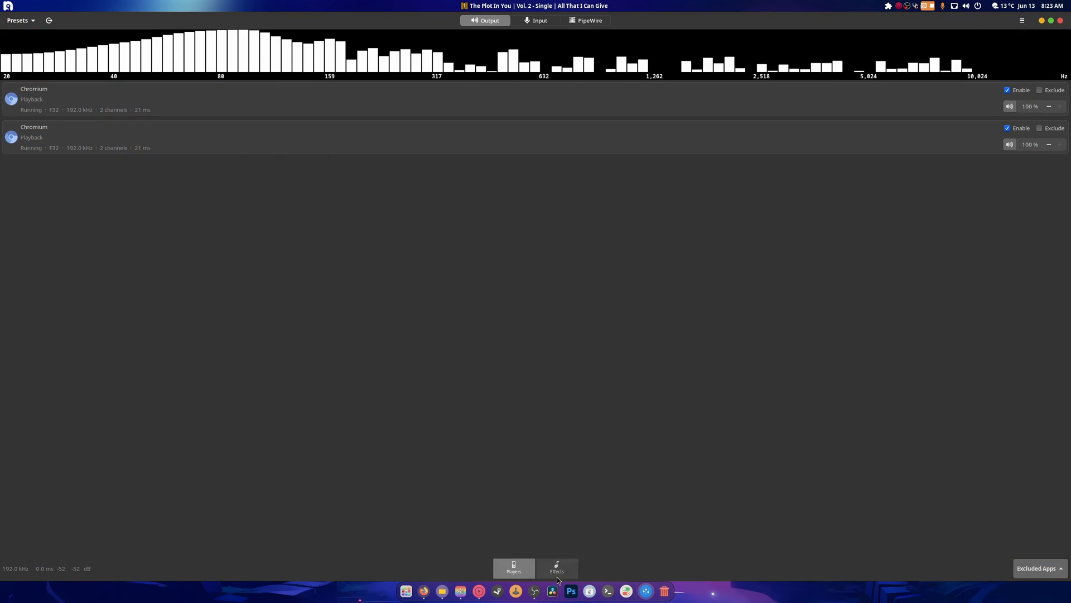
Step: Add the Bass Loudness and Equalizer effects to the output chain
{"action": "left_click", "coordinate": [557, 568]}
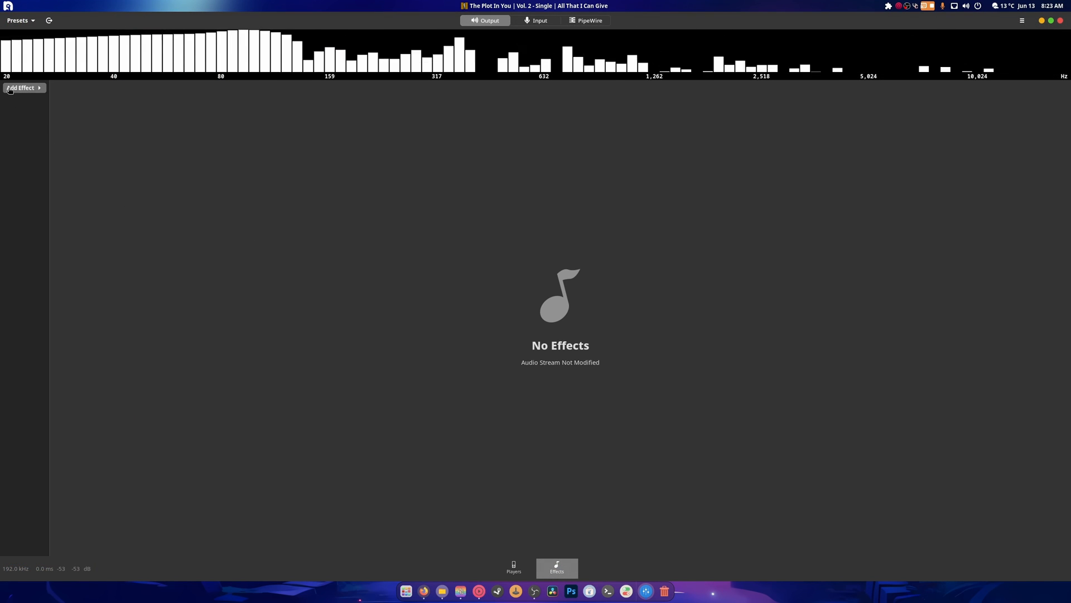
{"action": "left_click", "coordinate": [23, 88]}
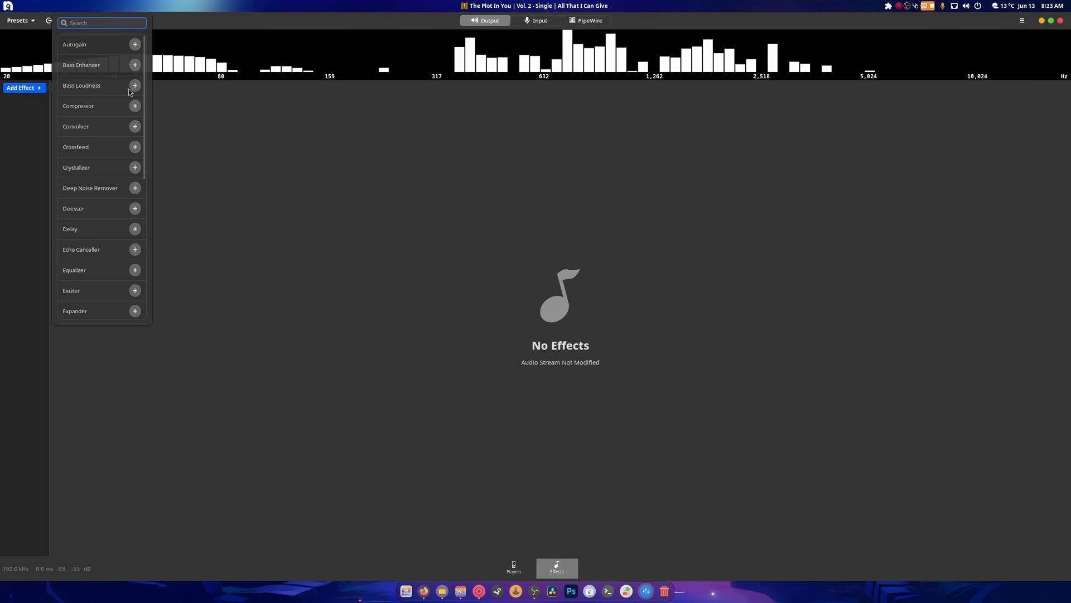
{"action": "left_click", "coordinate": [134, 85]}
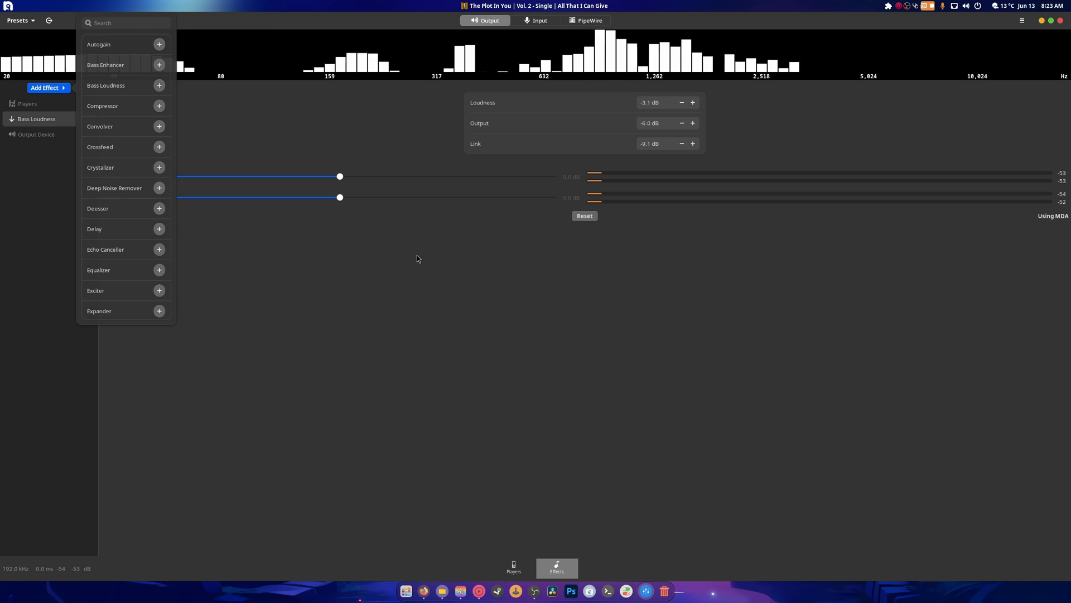
{"action": "mouse_move", "coordinate": [401, 270]}
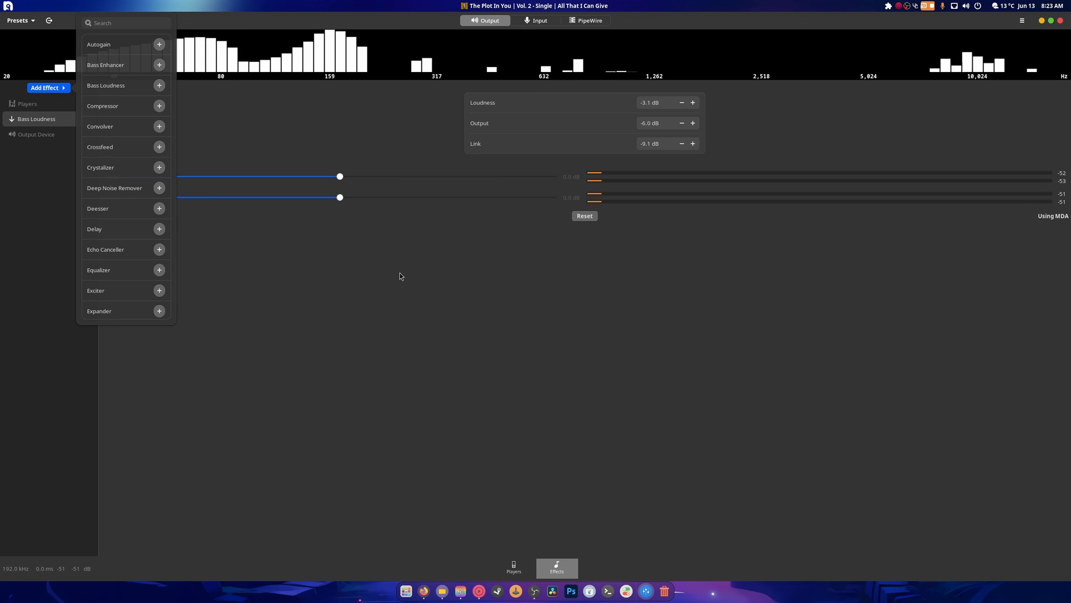
{"action": "left_click", "coordinate": [159, 269]}
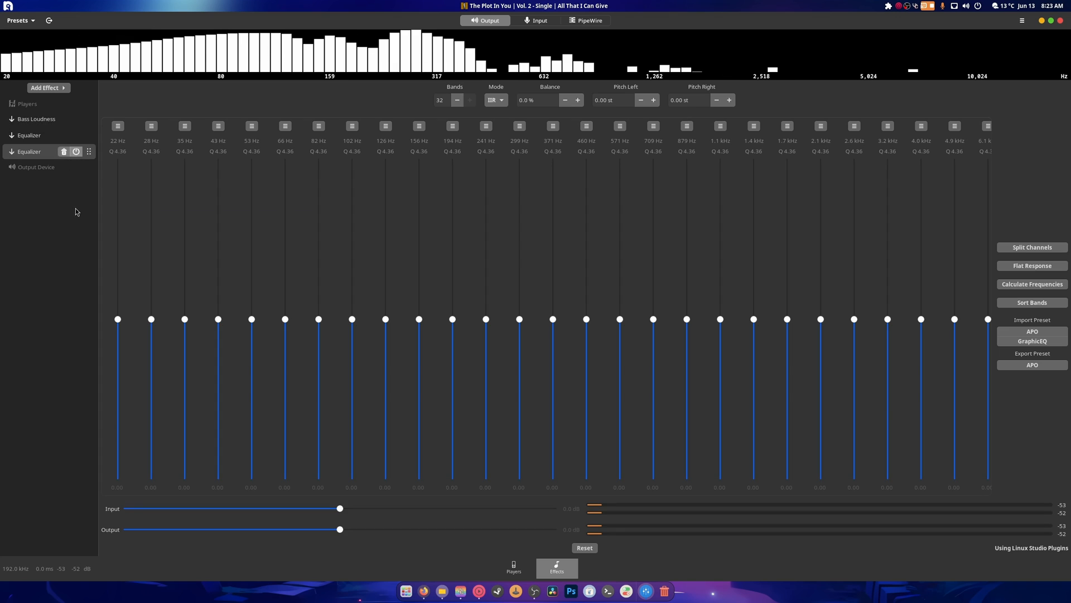
Step: Remove the duplicate Equalizer and the Bass Loudness, leaving a single Equalizer
{"action": "left_click", "coordinate": [33, 119]}
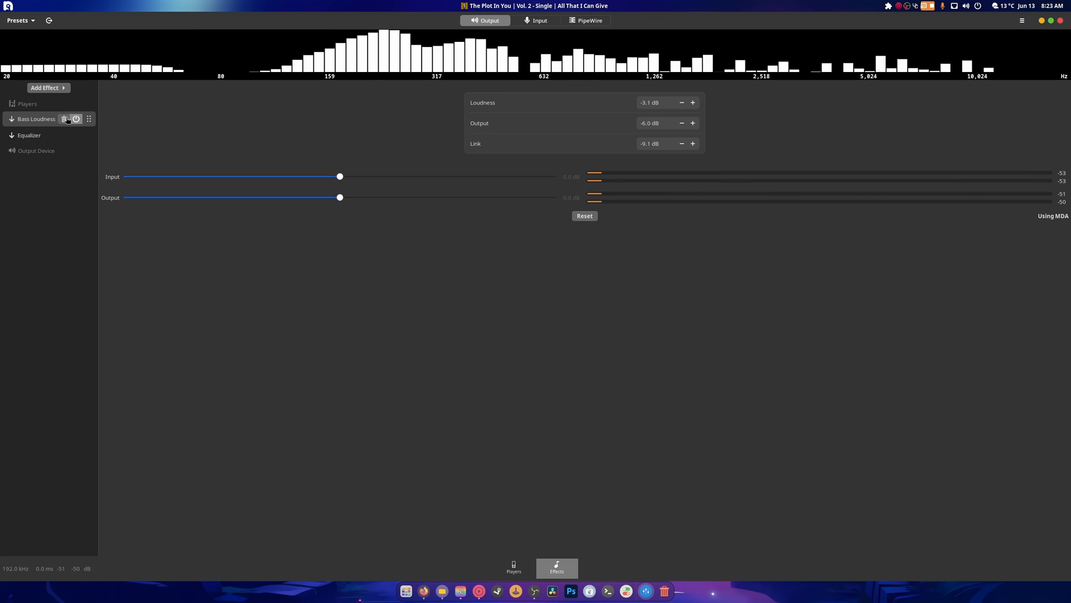
{"action": "left_click", "coordinate": [27, 119]}
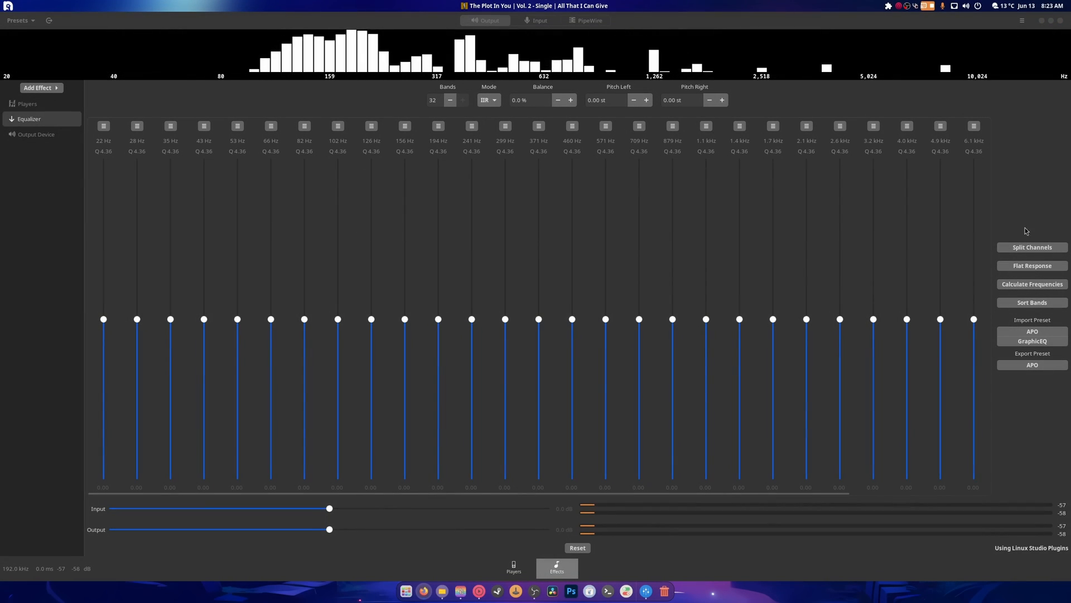
{"action": "right_click", "coordinate": [423, 590]}
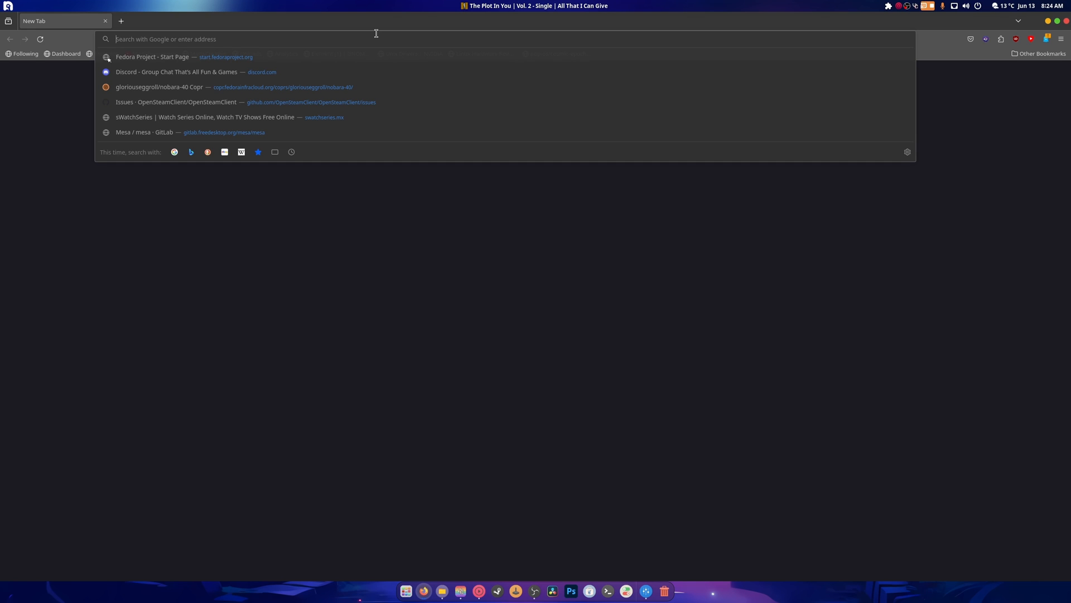
Step: Search Google for the NTH-100 headphones with the 'equalizer' suggestion added
{"action": "type", "text": "nht-100 ro"}
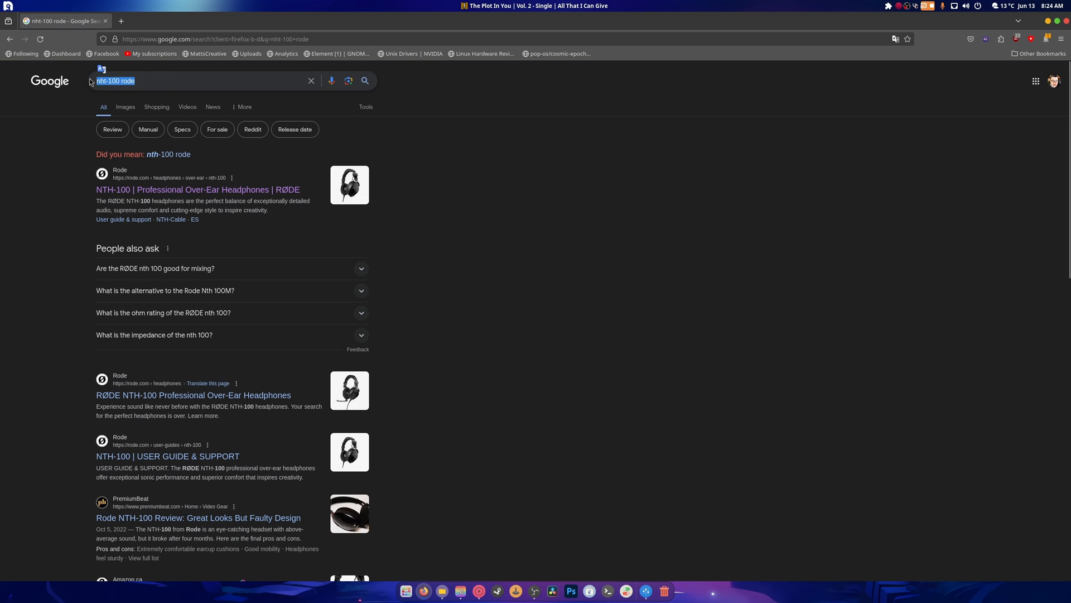
{"action": "type", "text": "nth"}
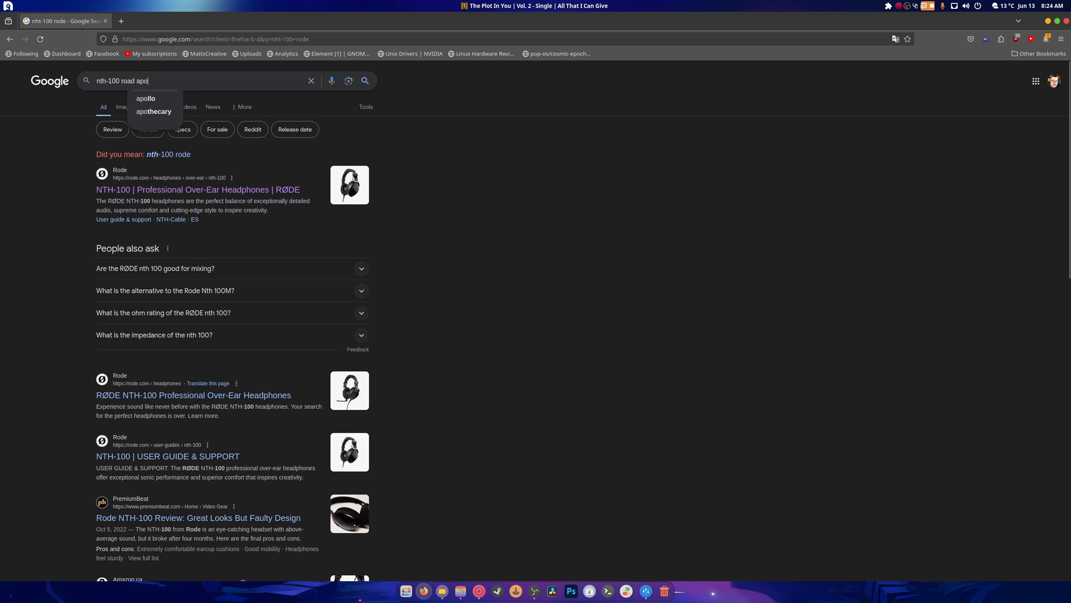
{"action": "key", "text": "Enter"}
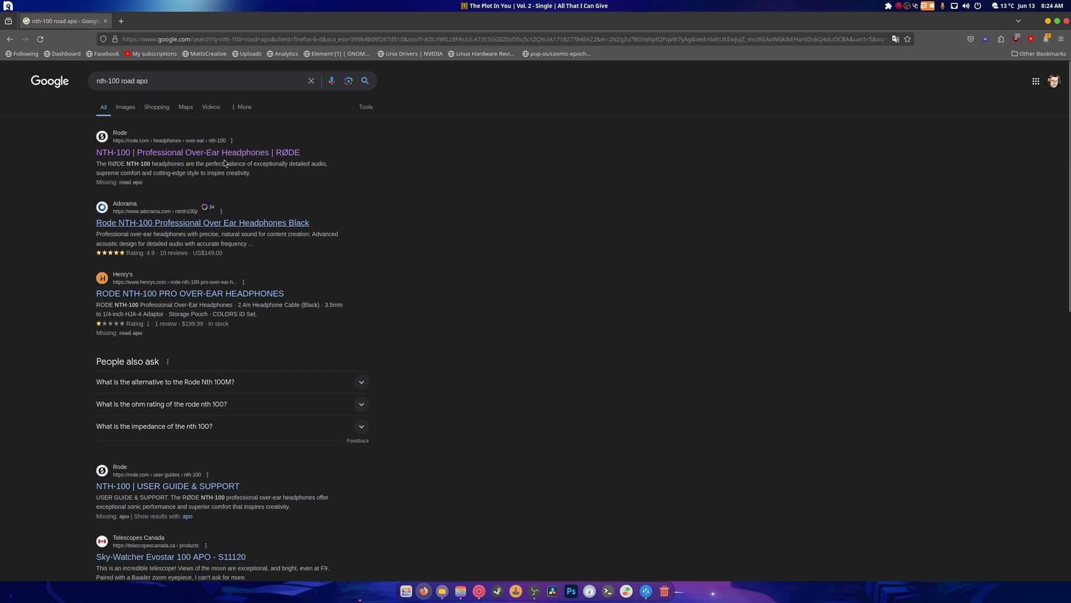
{"action": "type", "text": "equation"}
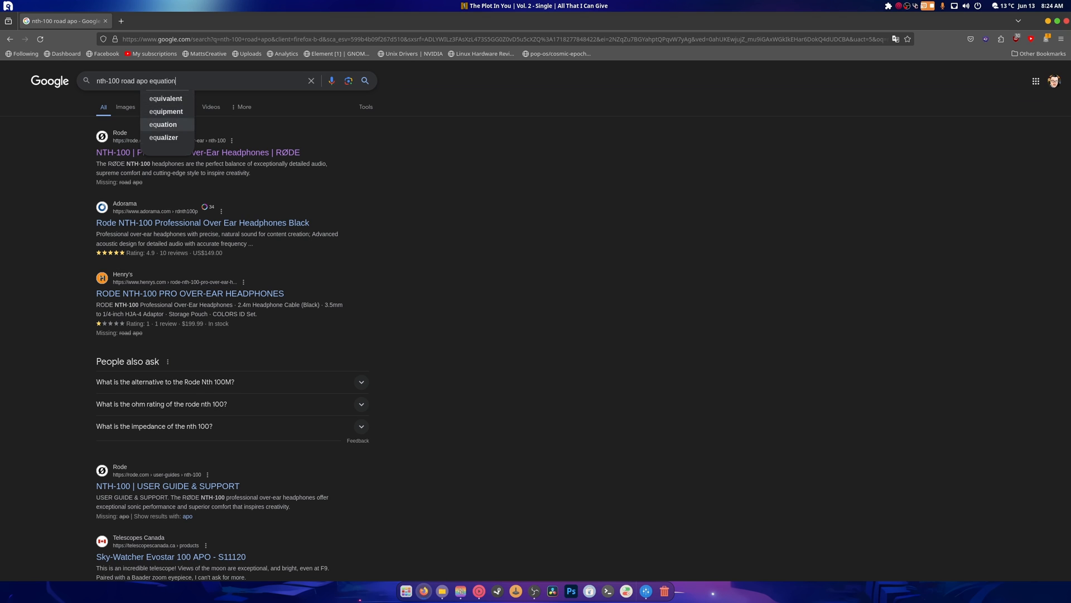
{"action": "left_click", "coordinate": [162, 137]}
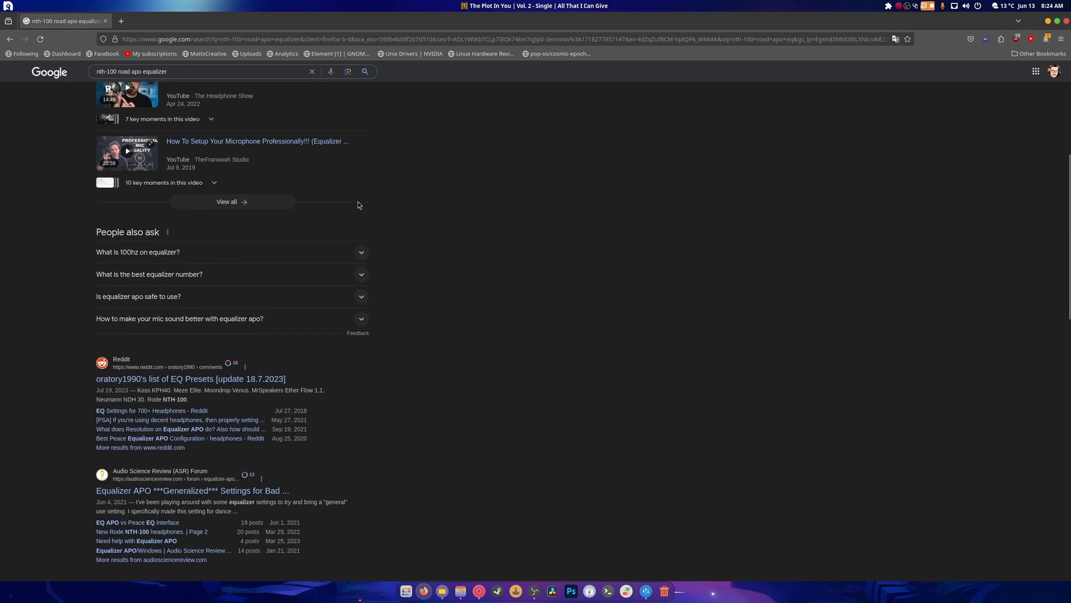
Step: Follow the AutoEq results README result on GitHub
{"action": "scroll", "scroll_direction": "down", "scroll_amount": 3}
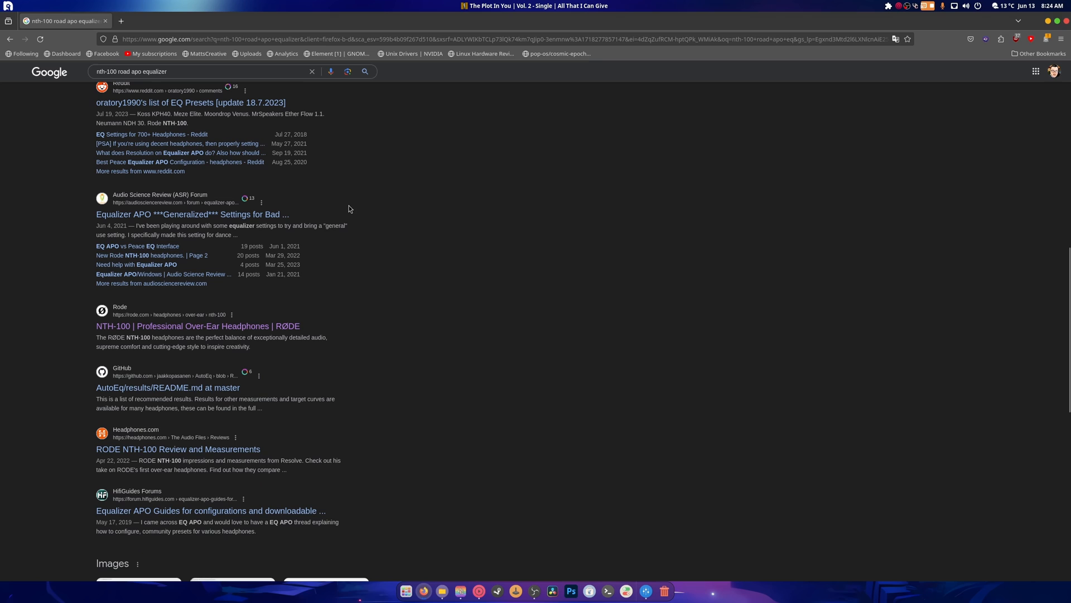
{"action": "mouse_move", "coordinate": [174, 393]}
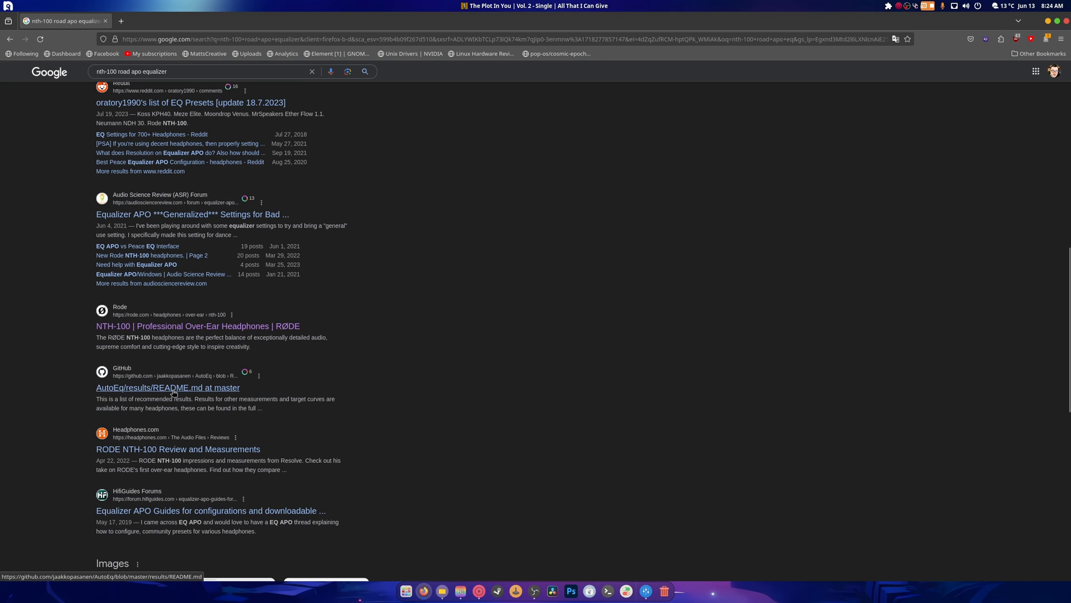
{"action": "left_click", "coordinate": [167, 387]}
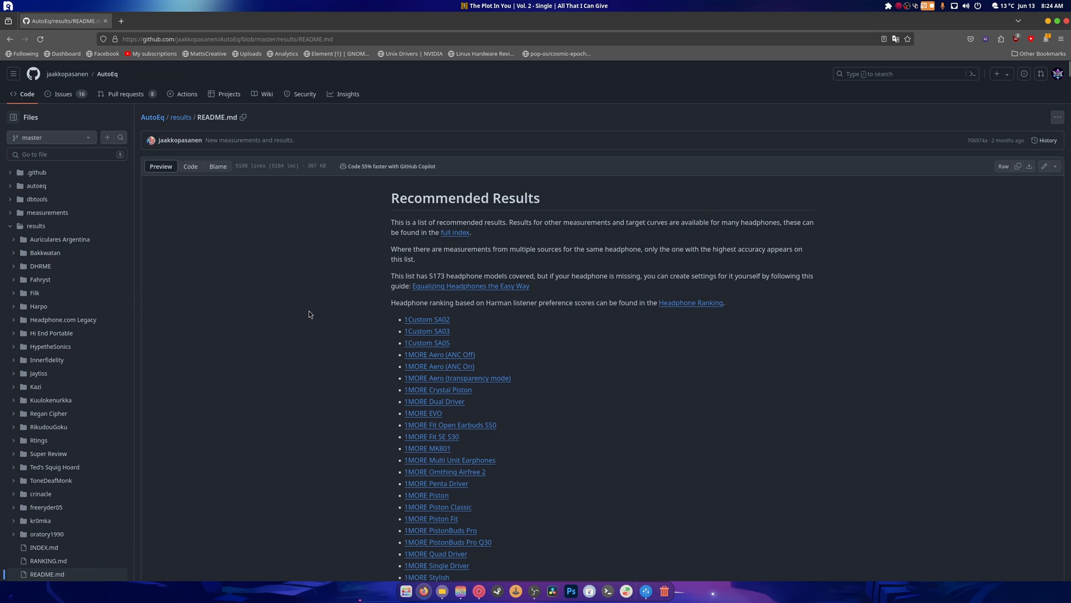
Step: Find 'rode' in the README and follow the RØDE NTH-100 (front dampening removed) link
{"action": "scroll", "scroll_direction": "down", "scroll_amount": 3}
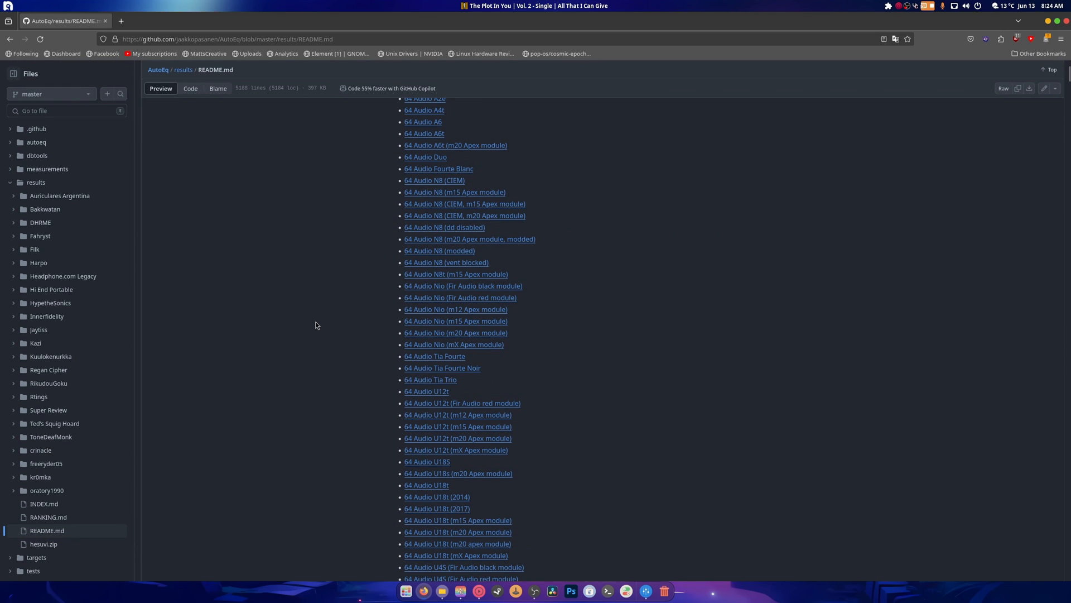
{"action": "key", "text": "ctrl+f"}
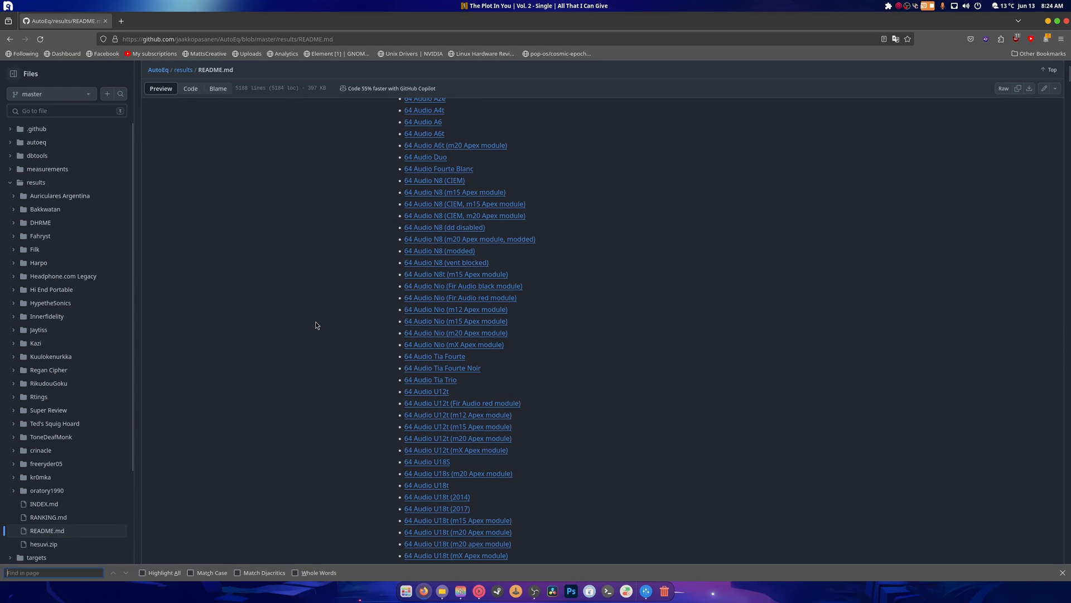
{"action": "type", "text": "nn"}
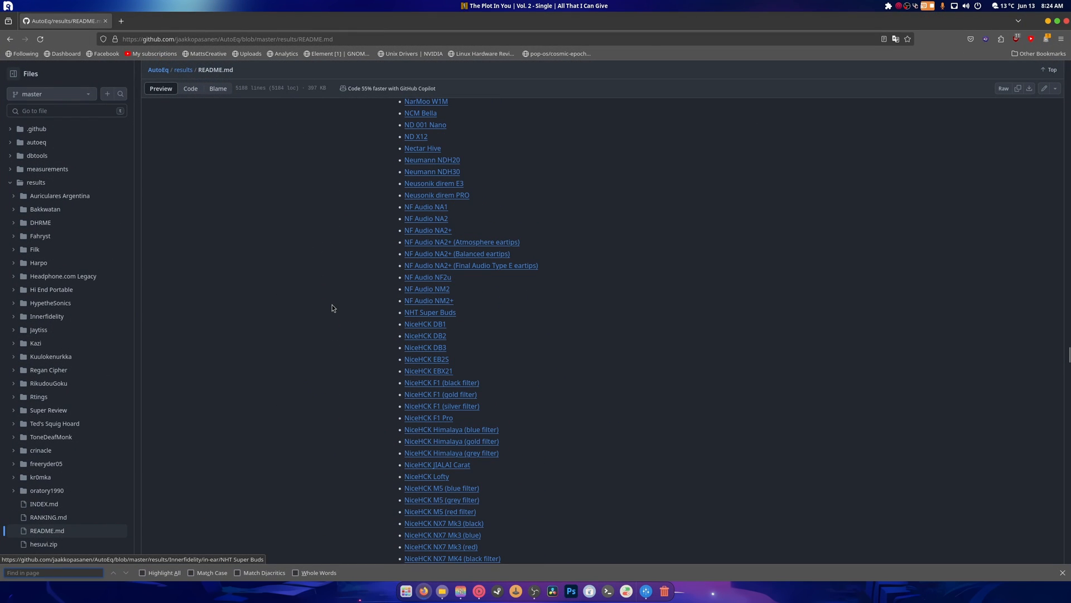
{"action": "type", "text": "rode"}
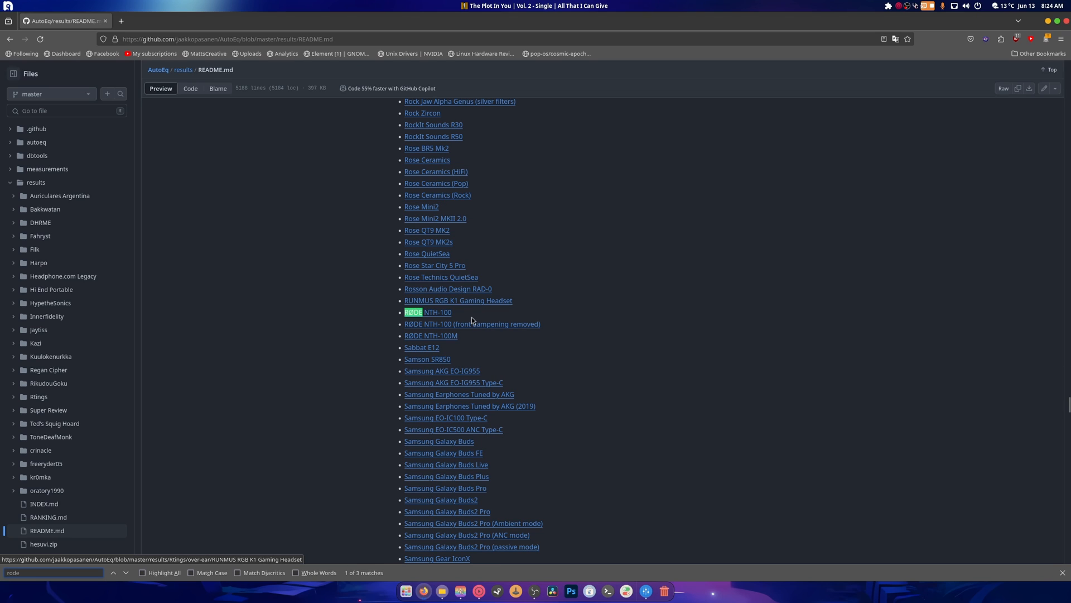
{"action": "mouse_move", "coordinate": [459, 332]}
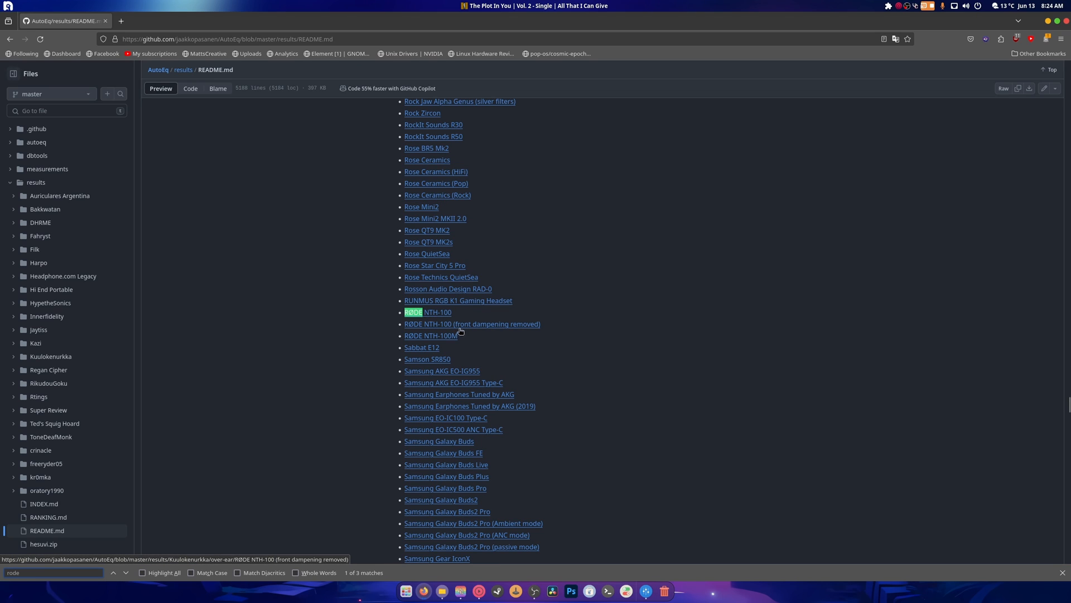
{"action": "left_click", "coordinate": [471, 324]}
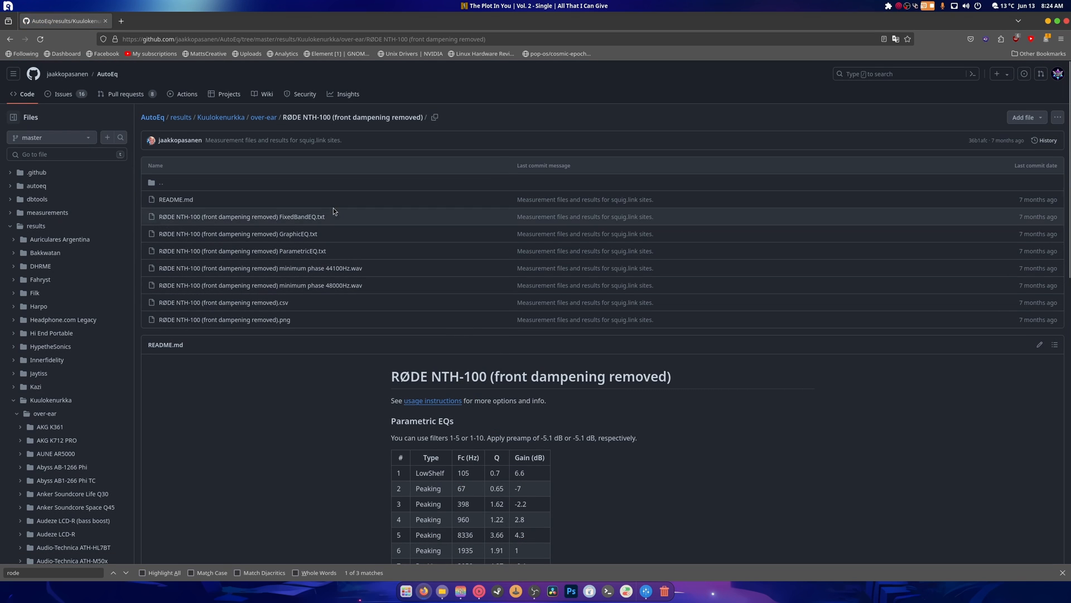
{"action": "mouse_move", "coordinate": [330, 239]}
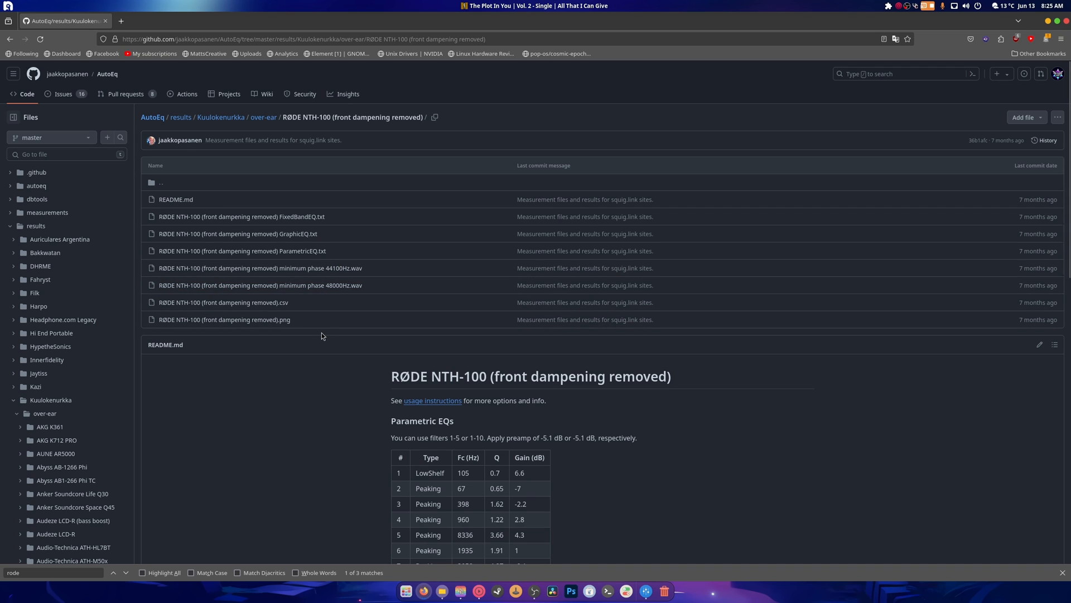
{"action": "mouse_move", "coordinate": [378, 230]}
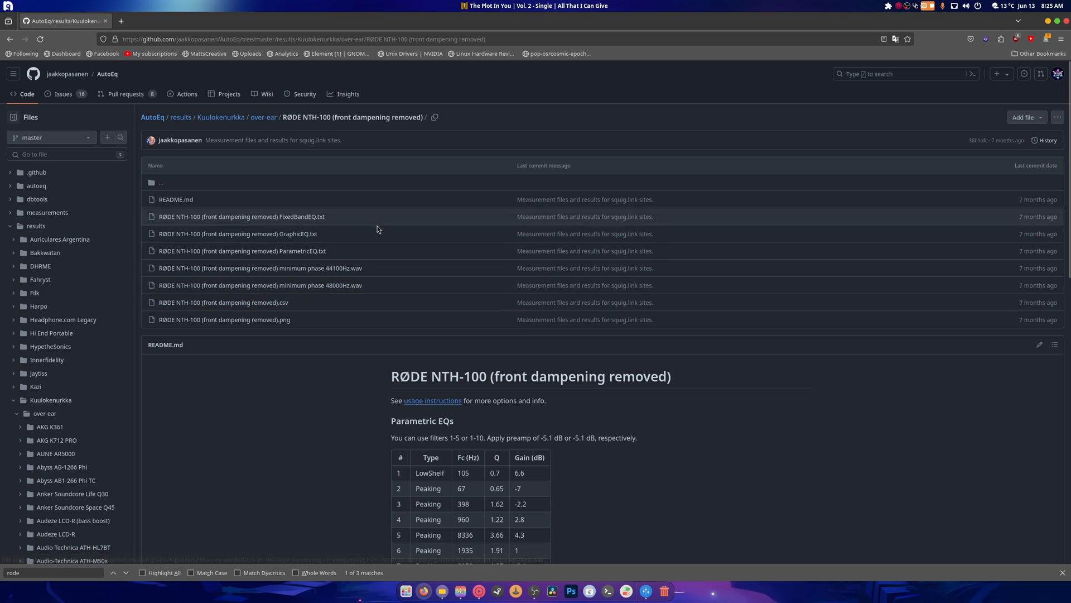
Step: Review the Fixed Band EQs table, then download the GraphicEQ.txt file
{"action": "scroll", "scroll_direction": "down", "scroll_amount": 3}
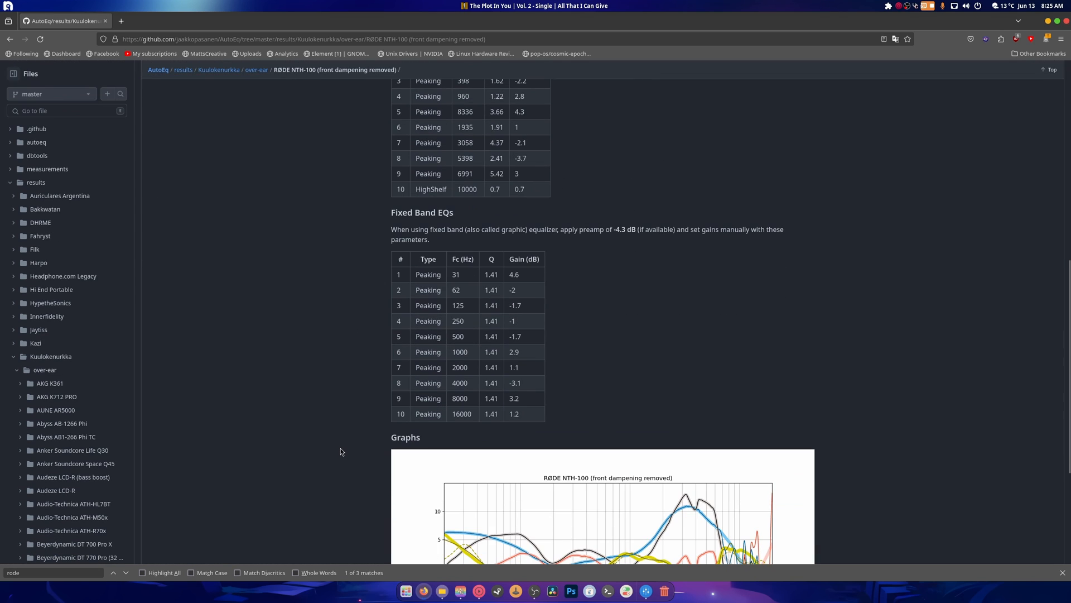
{"action": "scroll", "scroll_direction": "down", "scroll_amount": 3}
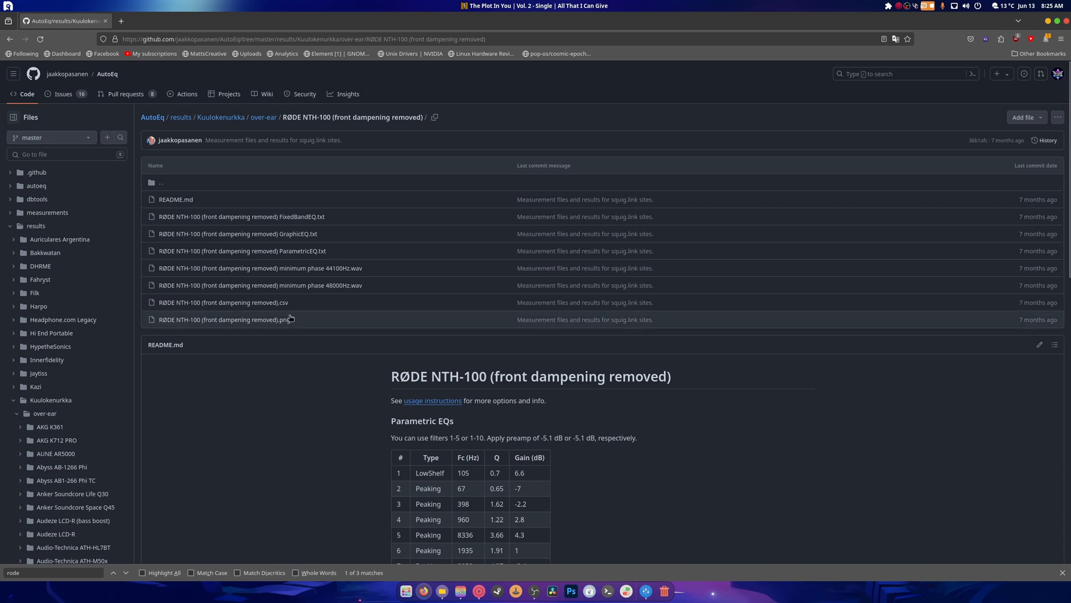
{"action": "mouse_move", "coordinate": [304, 235]}
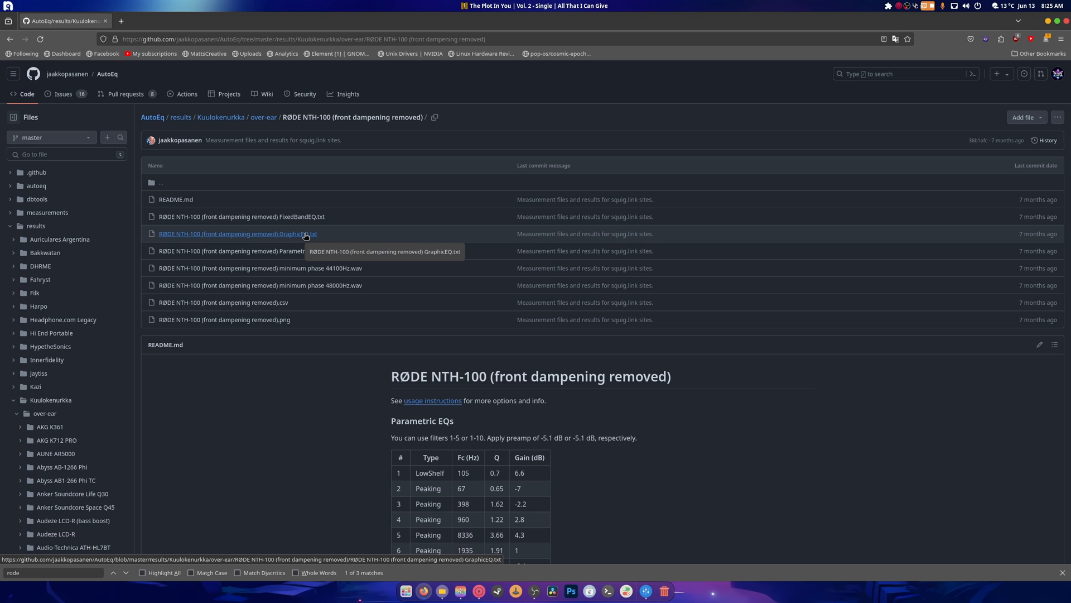
{"action": "left_click", "coordinate": [237, 234]}
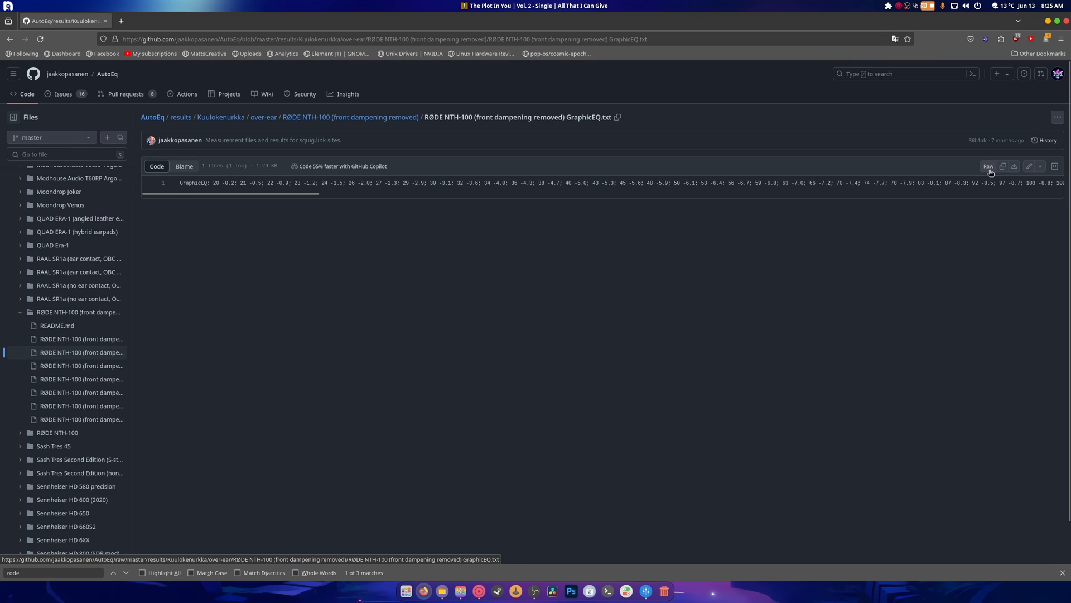
{"action": "left_click", "coordinate": [1013, 166]}
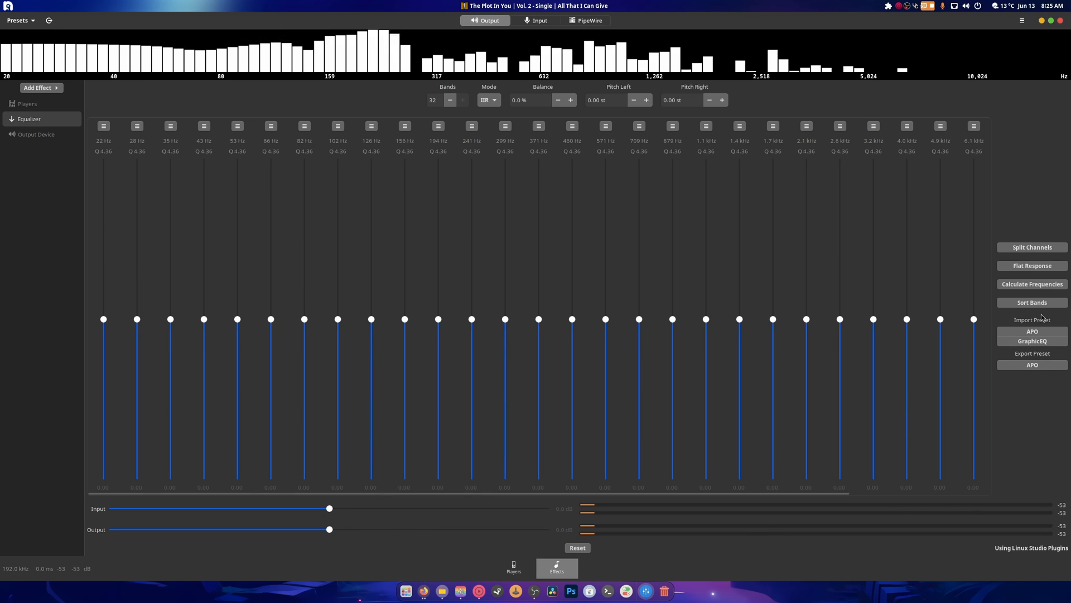
Step: Import the GraphicEQ file as an APO preset, which fails with 'APO Preset Not Loaded'
{"action": "left_click", "coordinate": [1032, 336]}
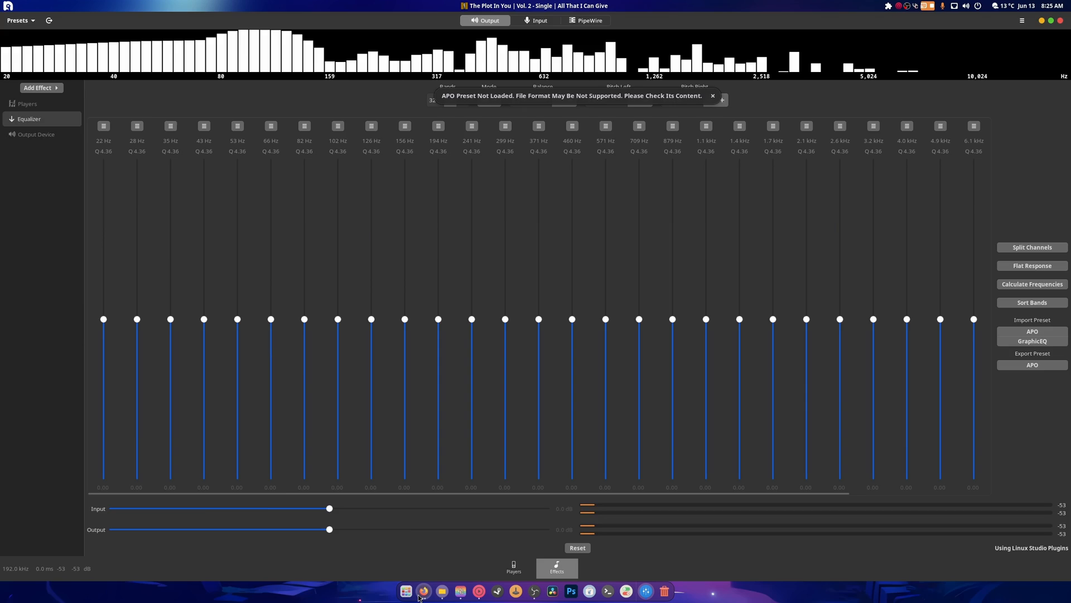
Step: Back in the browser, download the FixedBandEQ.txt file instead
{"action": "left_click", "coordinate": [423, 590]}
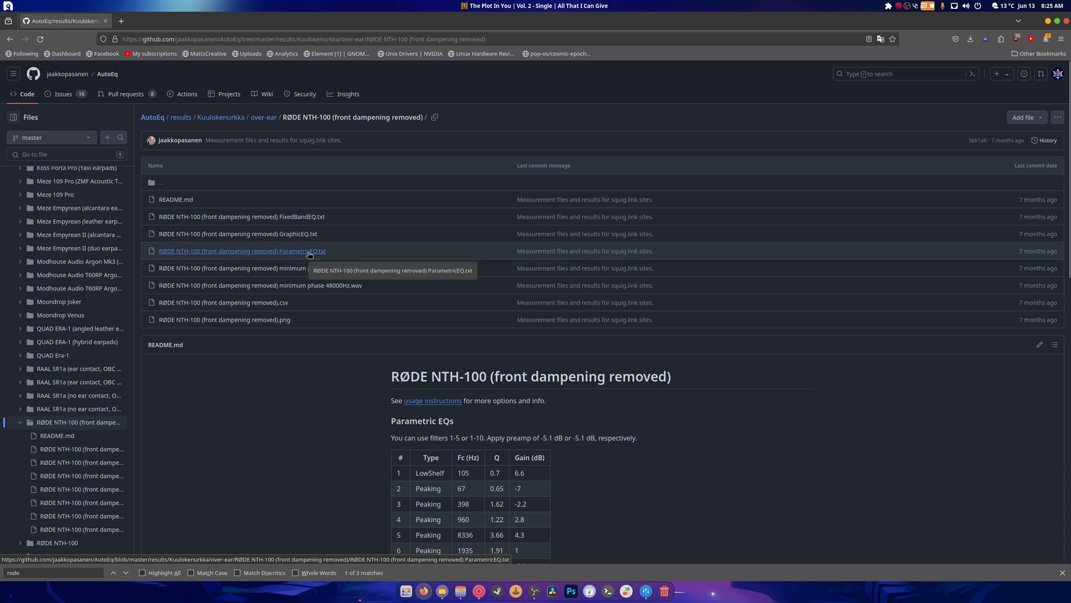
{"action": "left_click", "coordinate": [233, 217]}
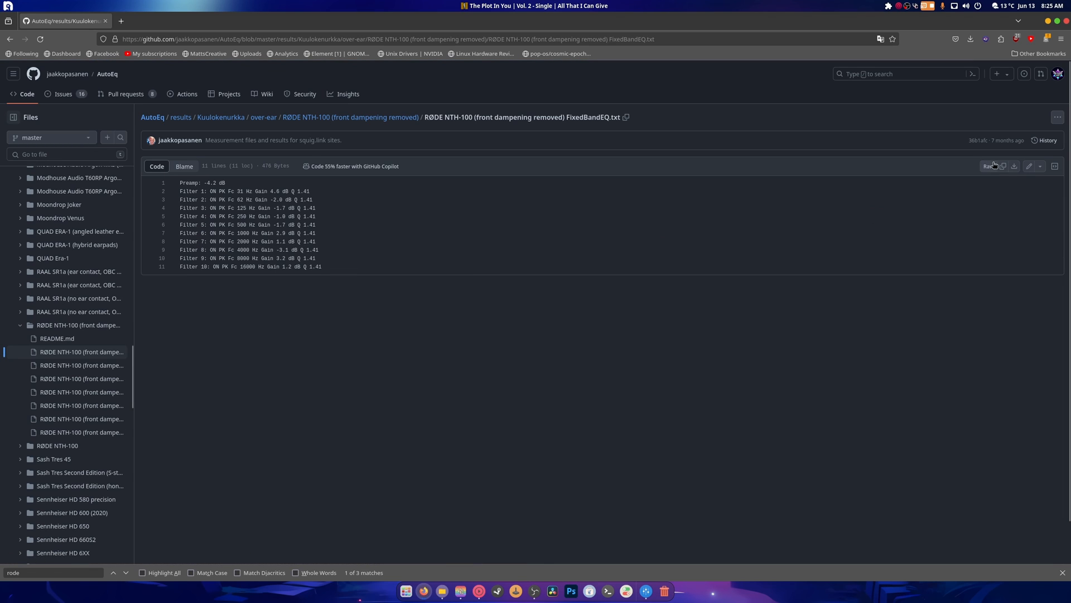
{"action": "left_click", "coordinate": [970, 39]}
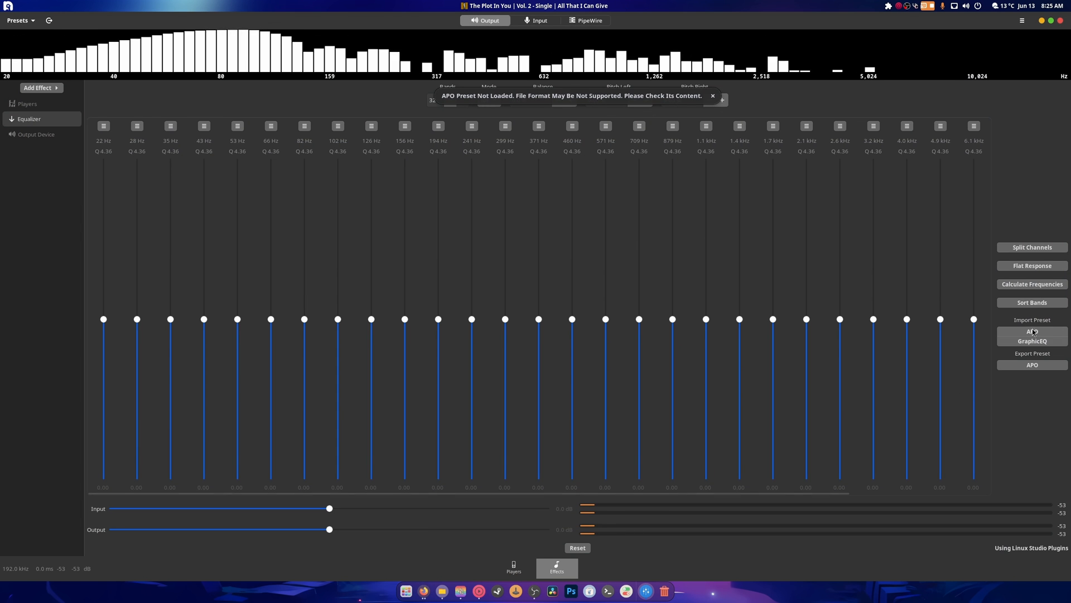
Step: Import the downloaded FixedBandEQ.txt from Recent as an APO preset into the Equalizer
{"action": "left_click", "coordinate": [1032, 337]}
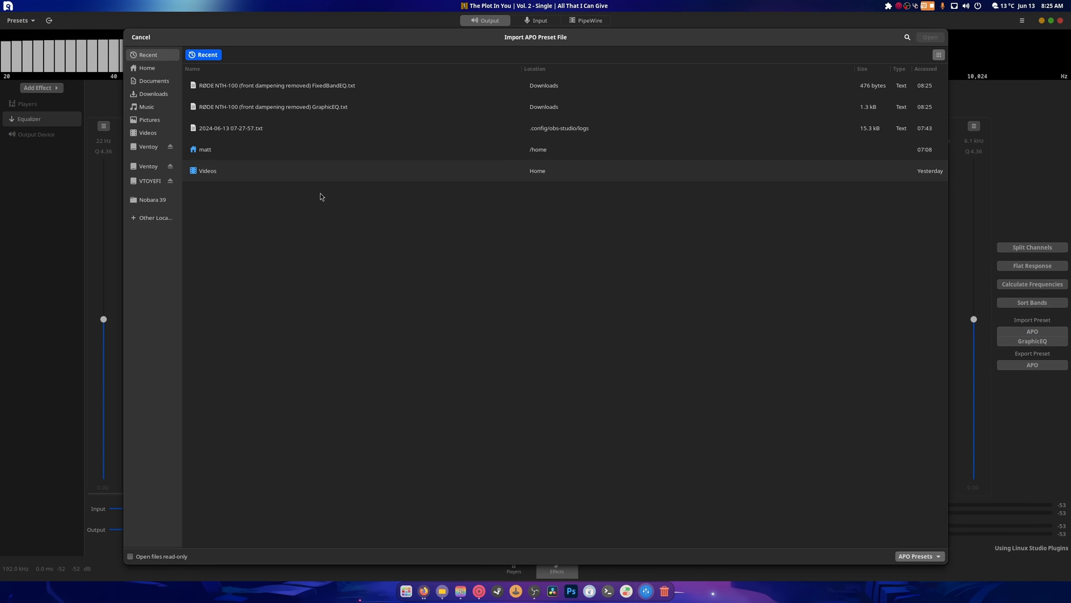
{"action": "left_click", "coordinate": [276, 86]}
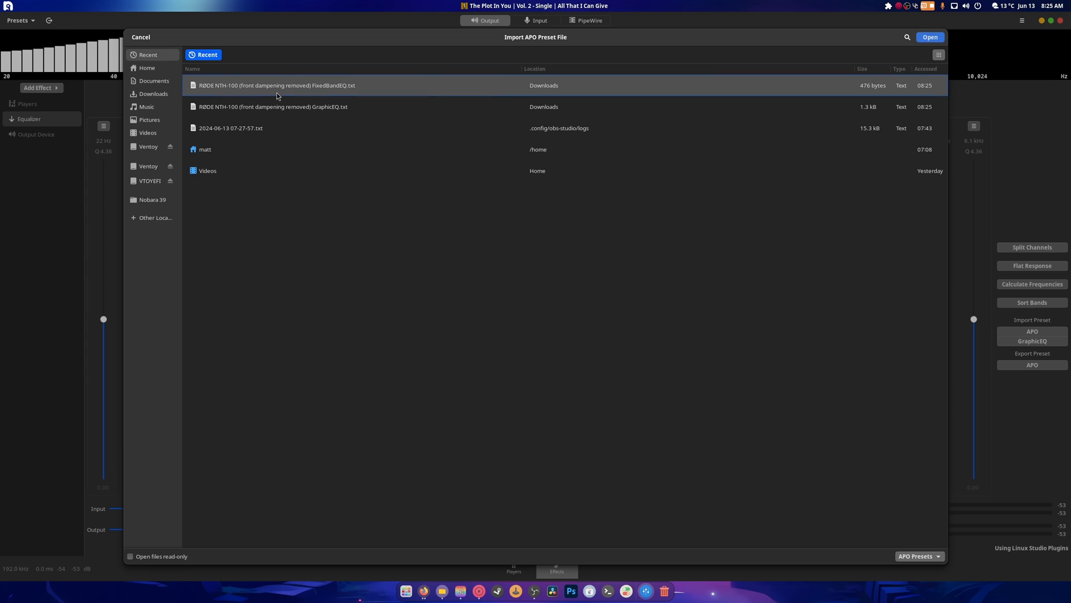
{"action": "left_click", "coordinate": [929, 37]}
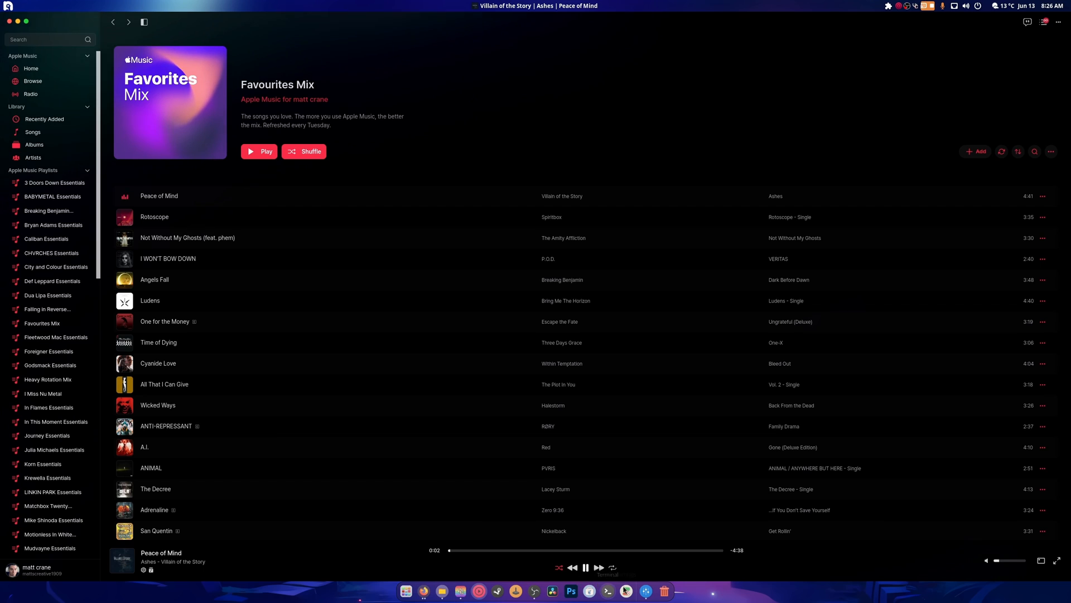
Step: Bring Easy Effects forward to verify the ten-band FixedBandEQ from 31 Hz to 16 kHz
{"action": "left_click", "coordinate": [646, 590]}
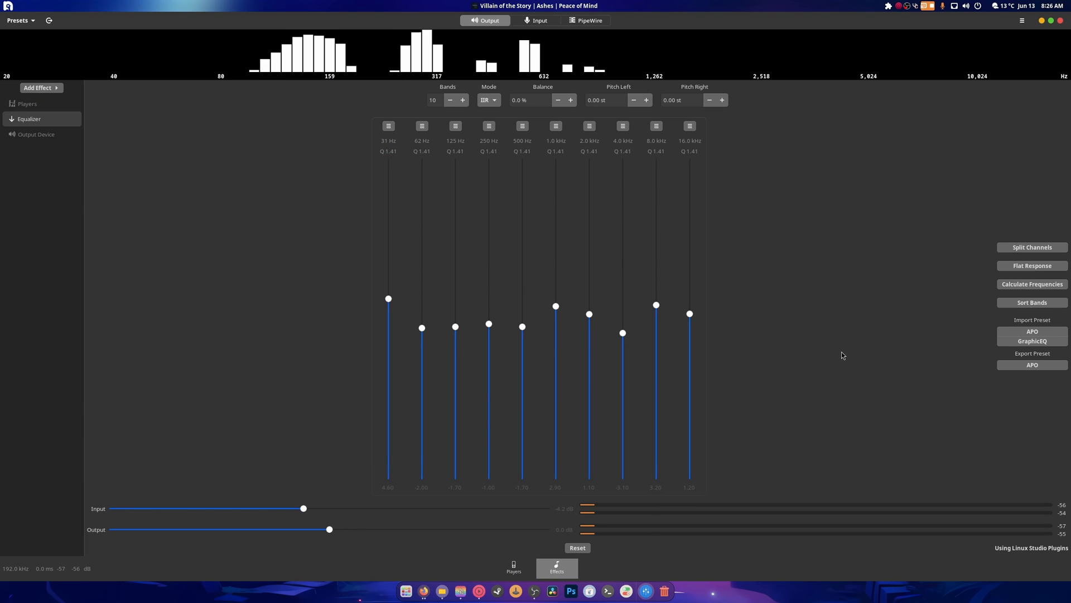
{"action": "mouse_move", "coordinate": [775, 344]}
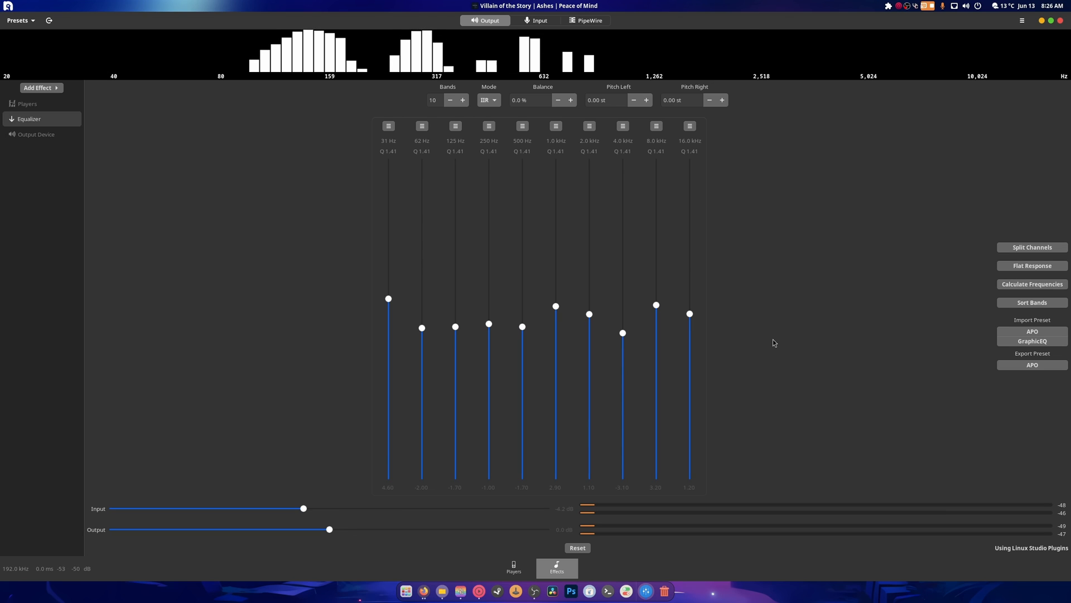
{"action": "mouse_move", "coordinate": [795, 355]}
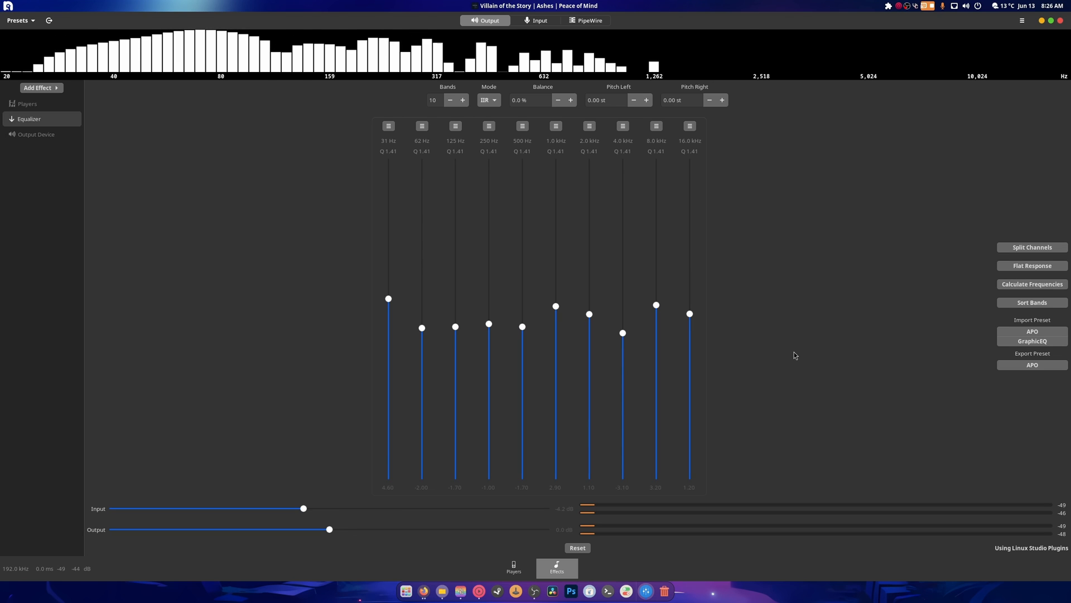
{"action": "mouse_move", "coordinate": [734, 364]}
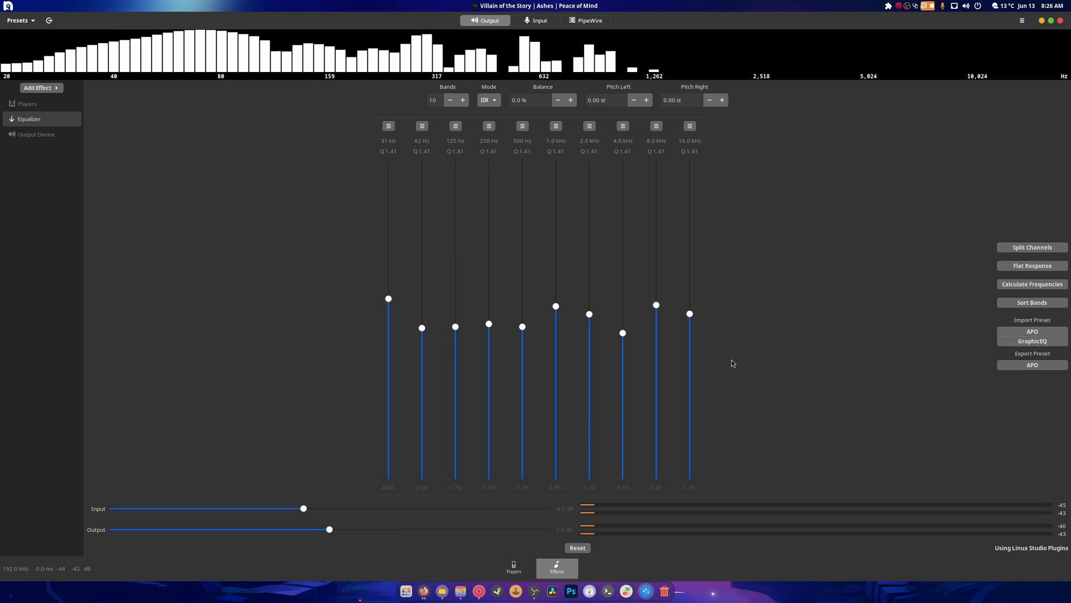